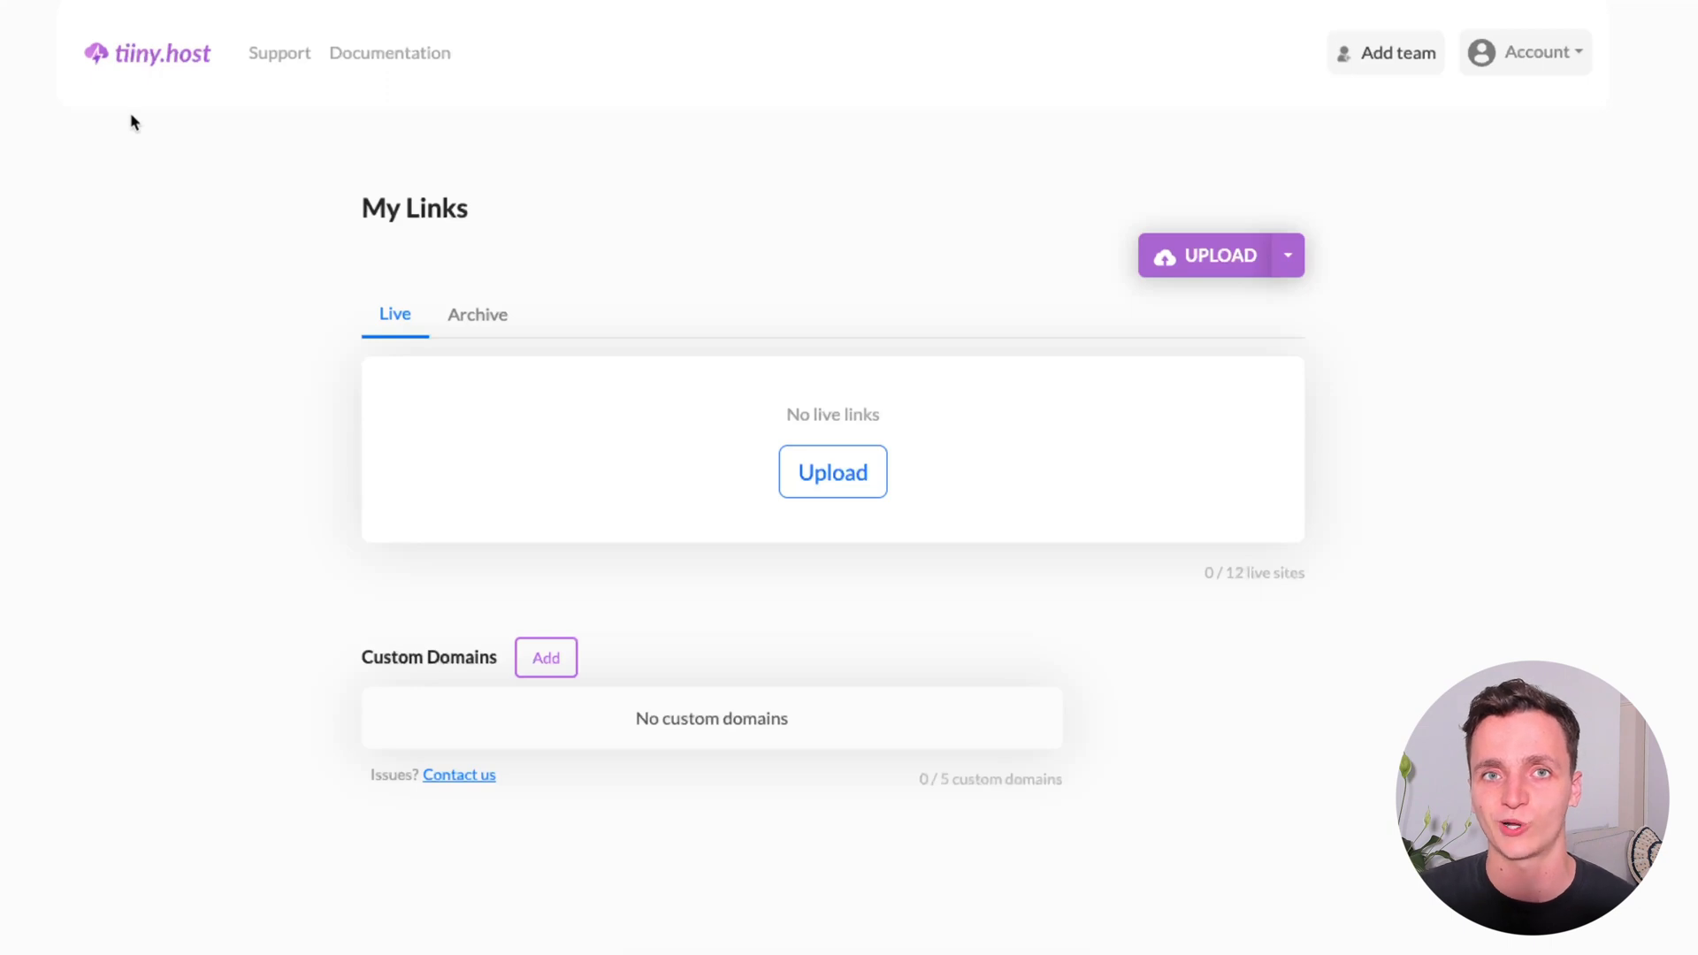
mouse_move(833, 470)
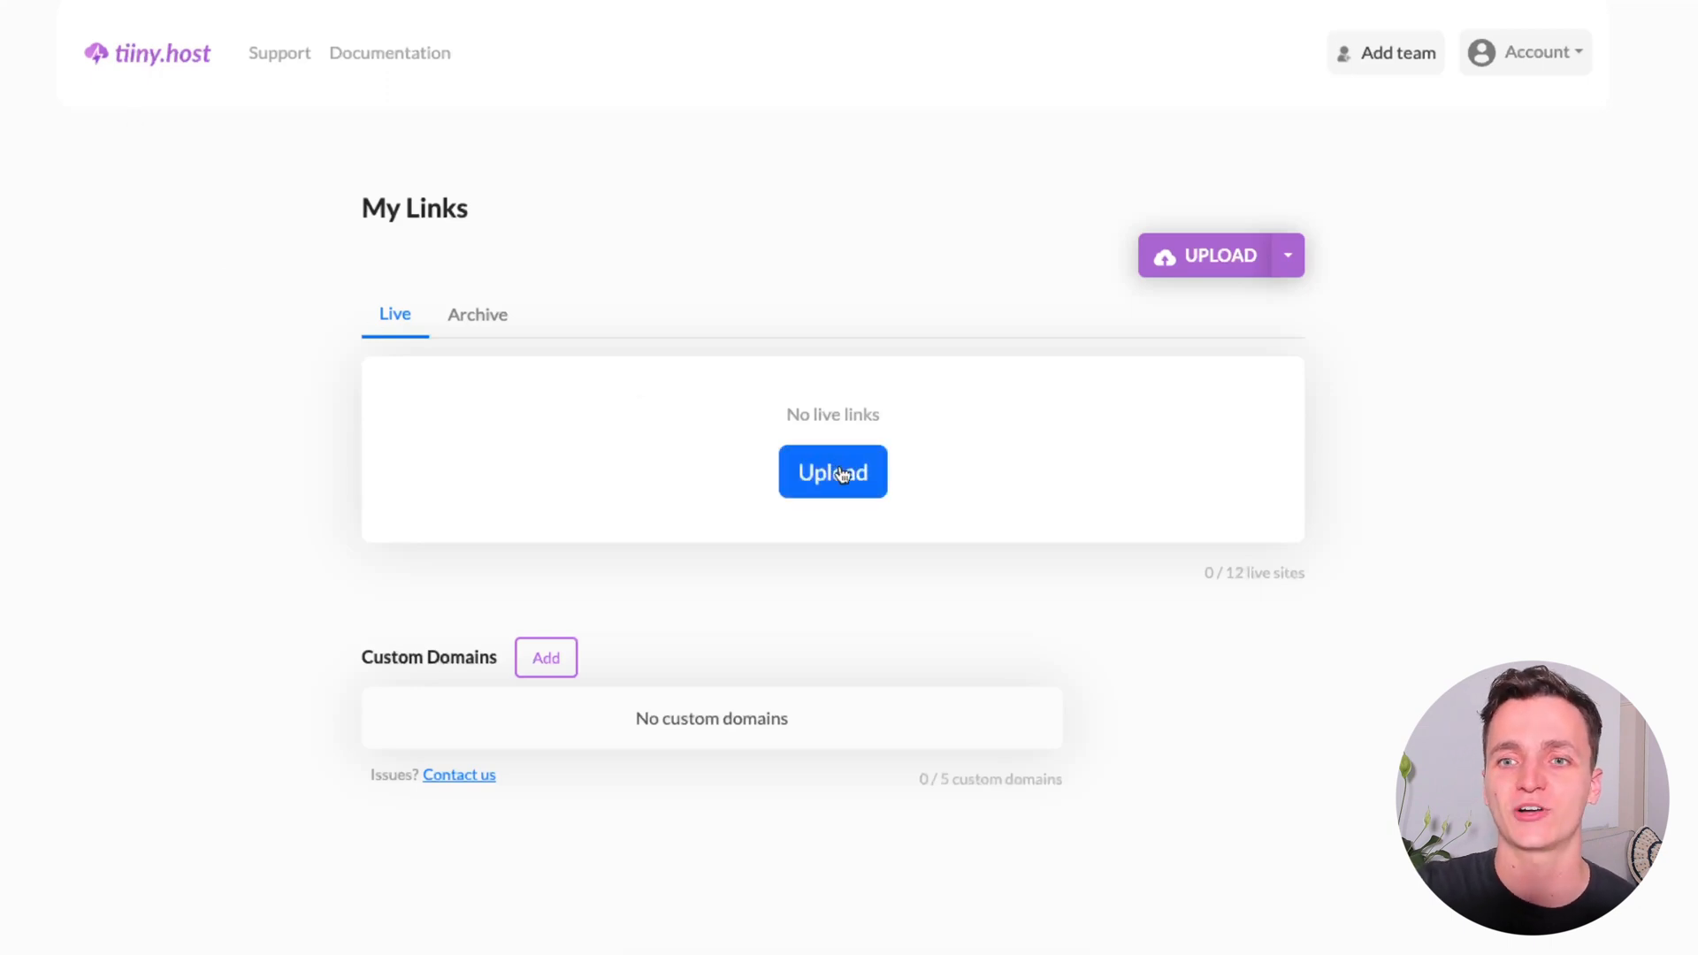
Start a new upload and enter the link name my-ebook on the .tiiny.co domain.
left_click(832, 470)
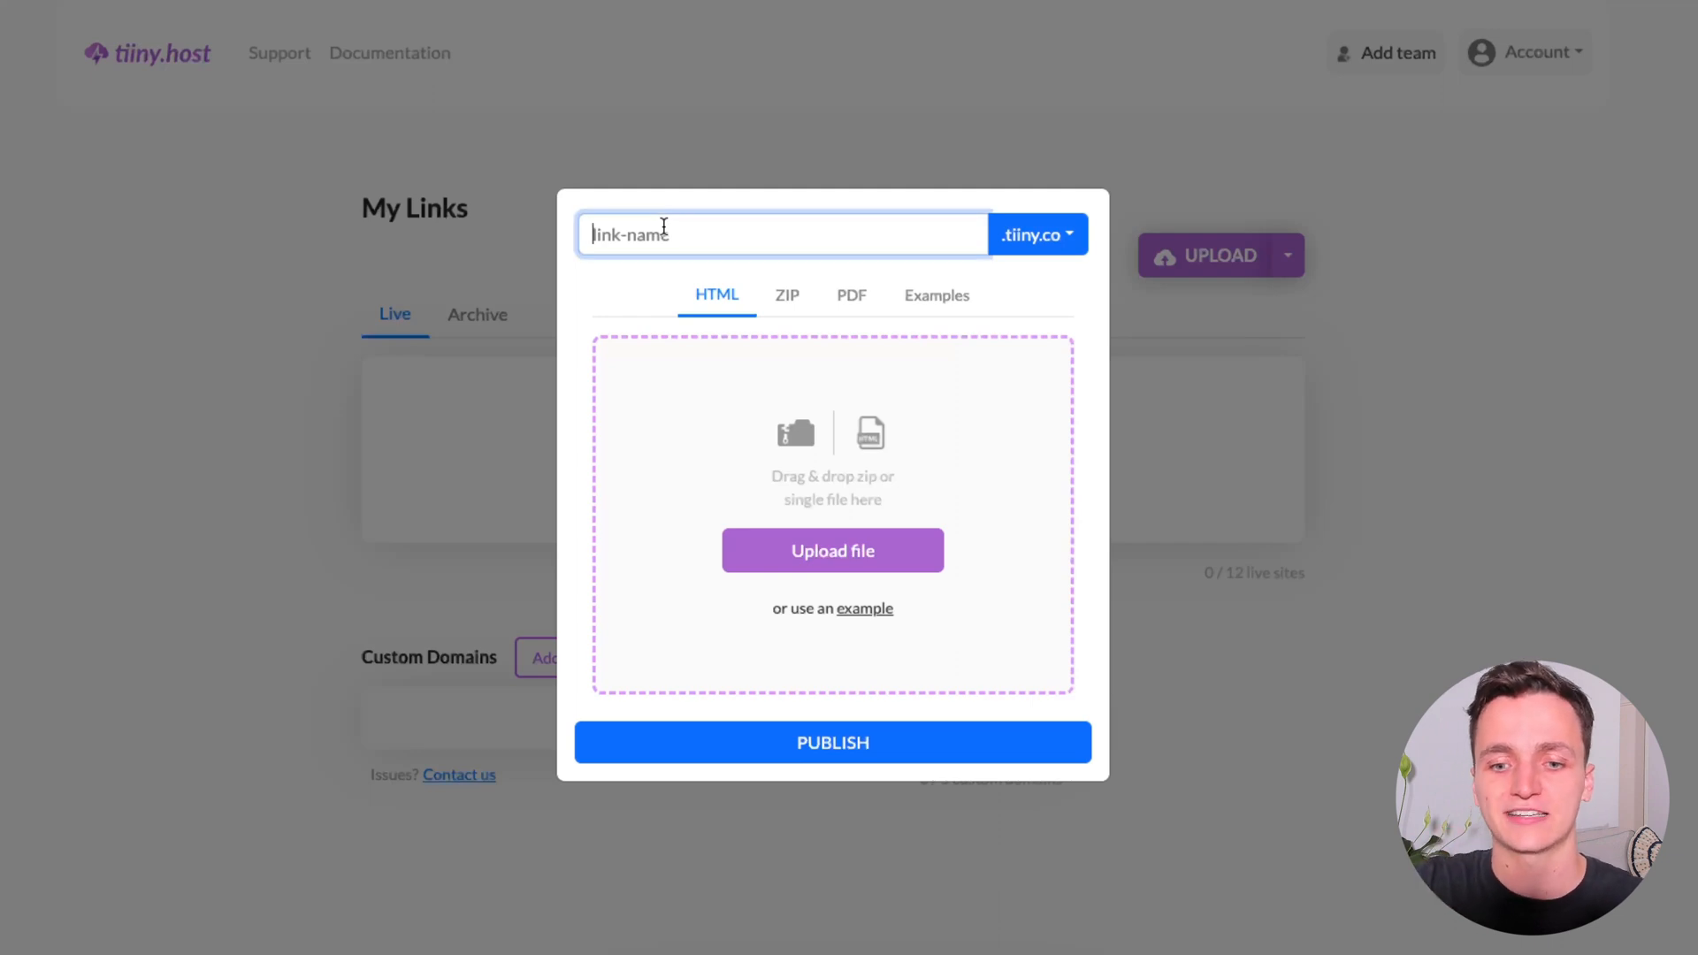
type("my-ebook")
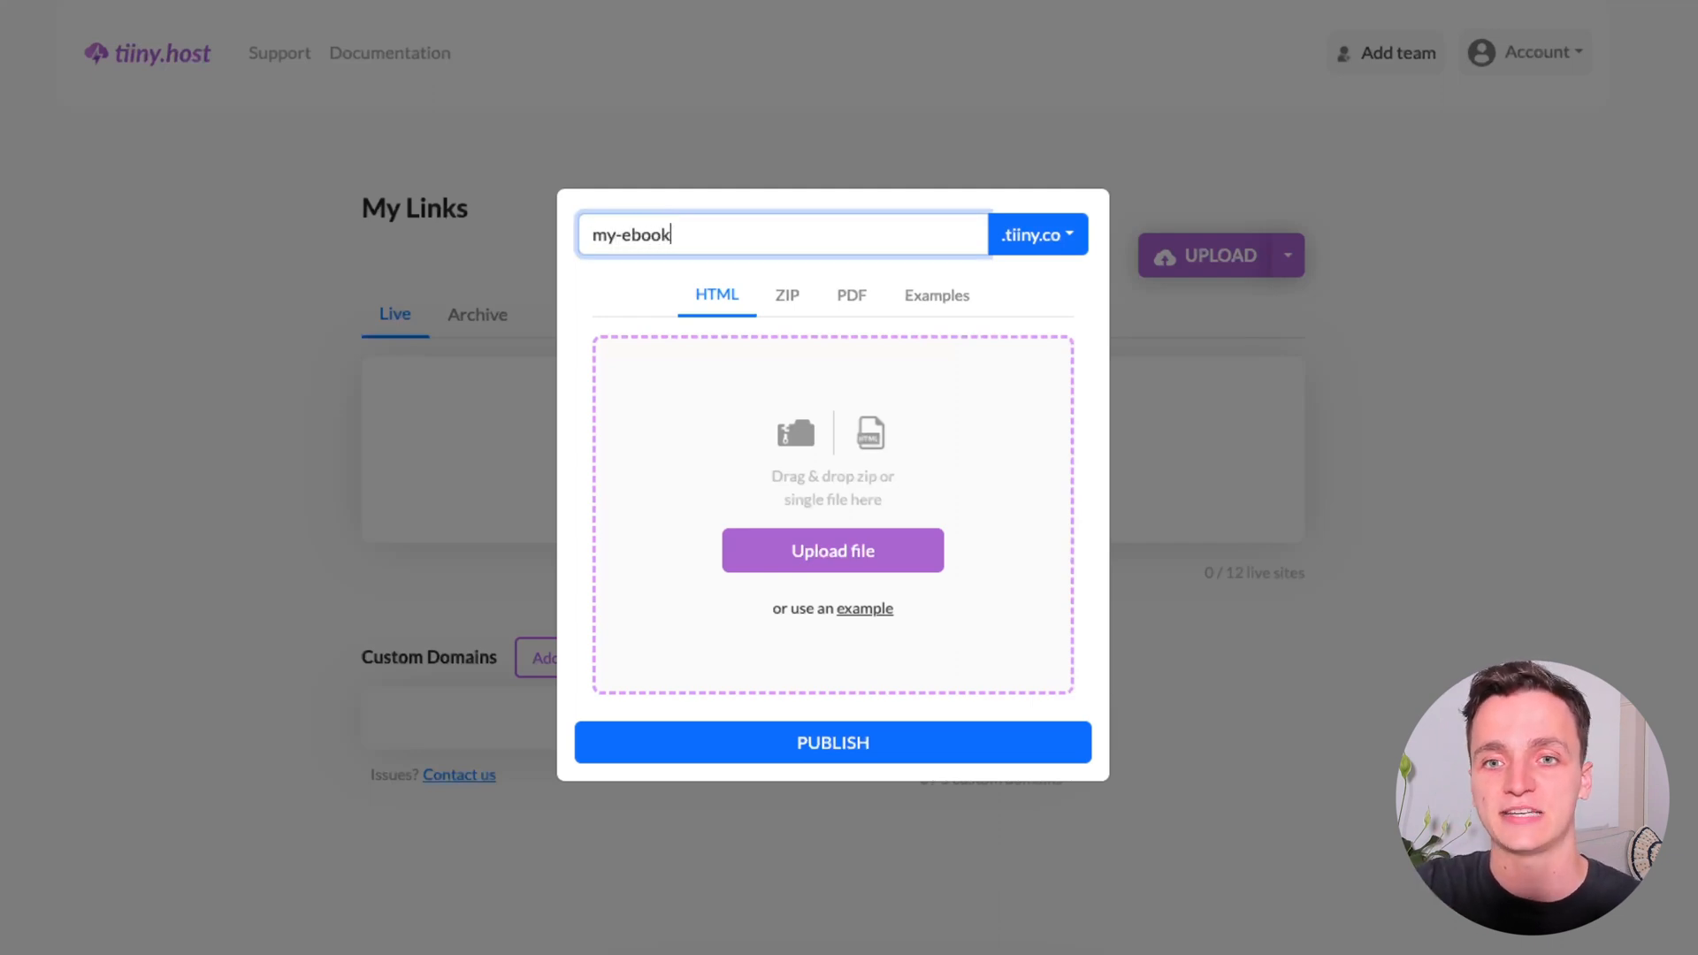
left_click(1033, 234)
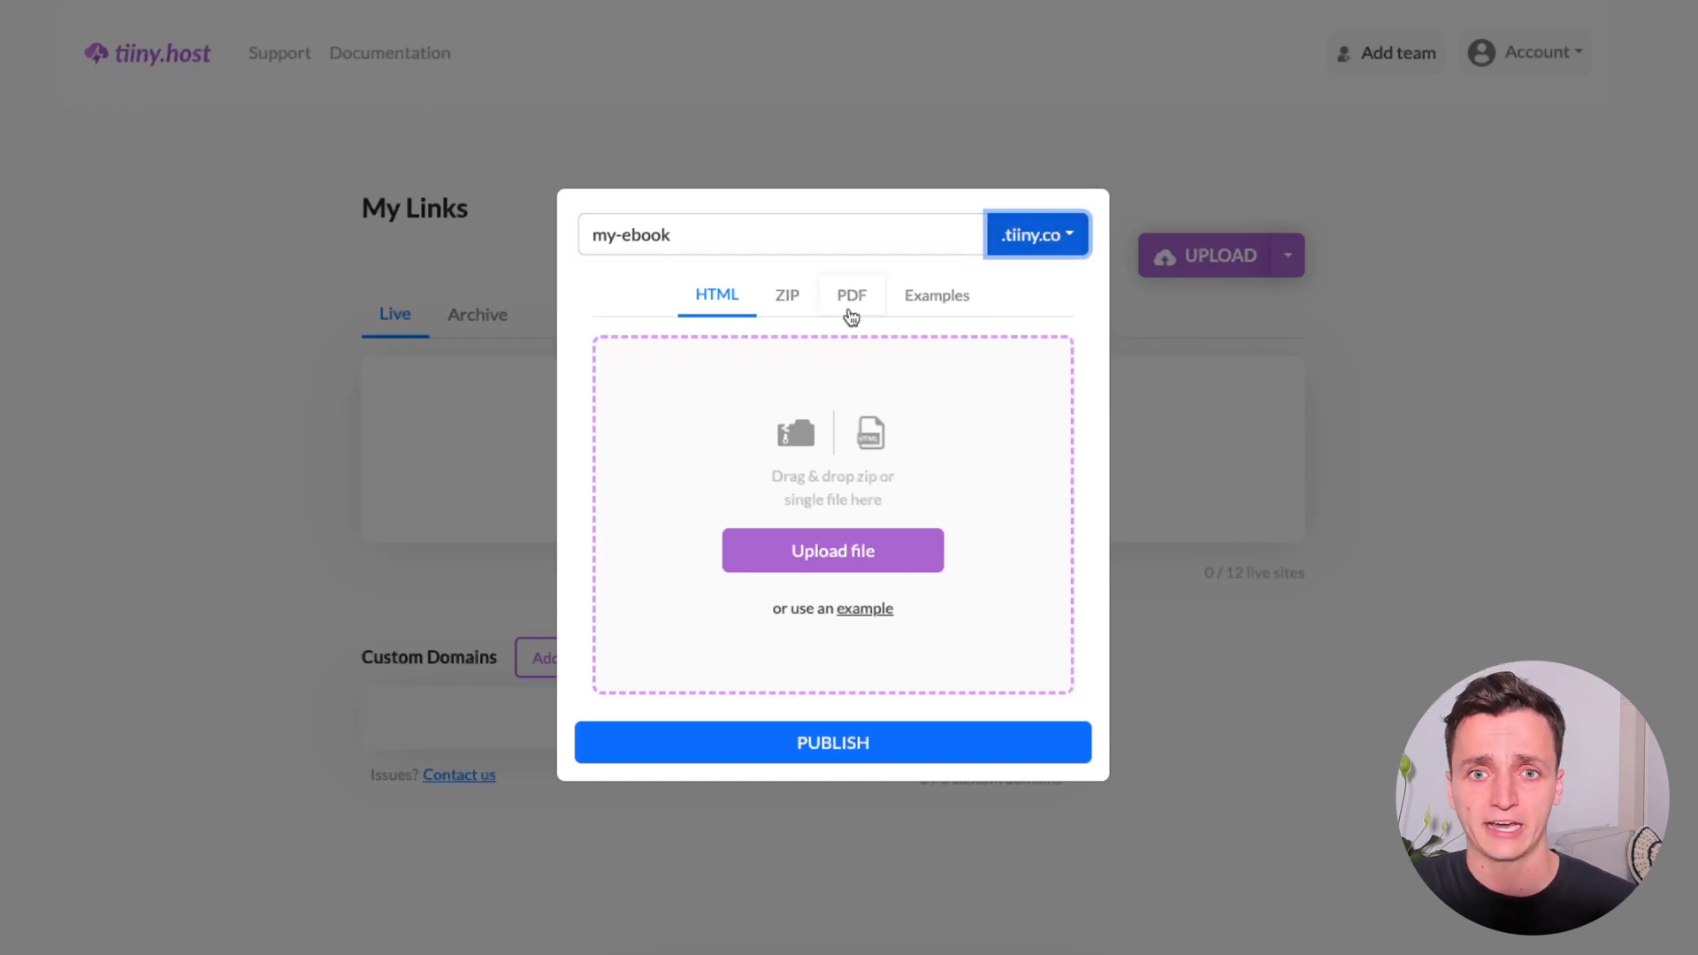
Attach the Welcome Packet PDF, gate it behind Capture emails, and publish the link.
left_click(851, 296)
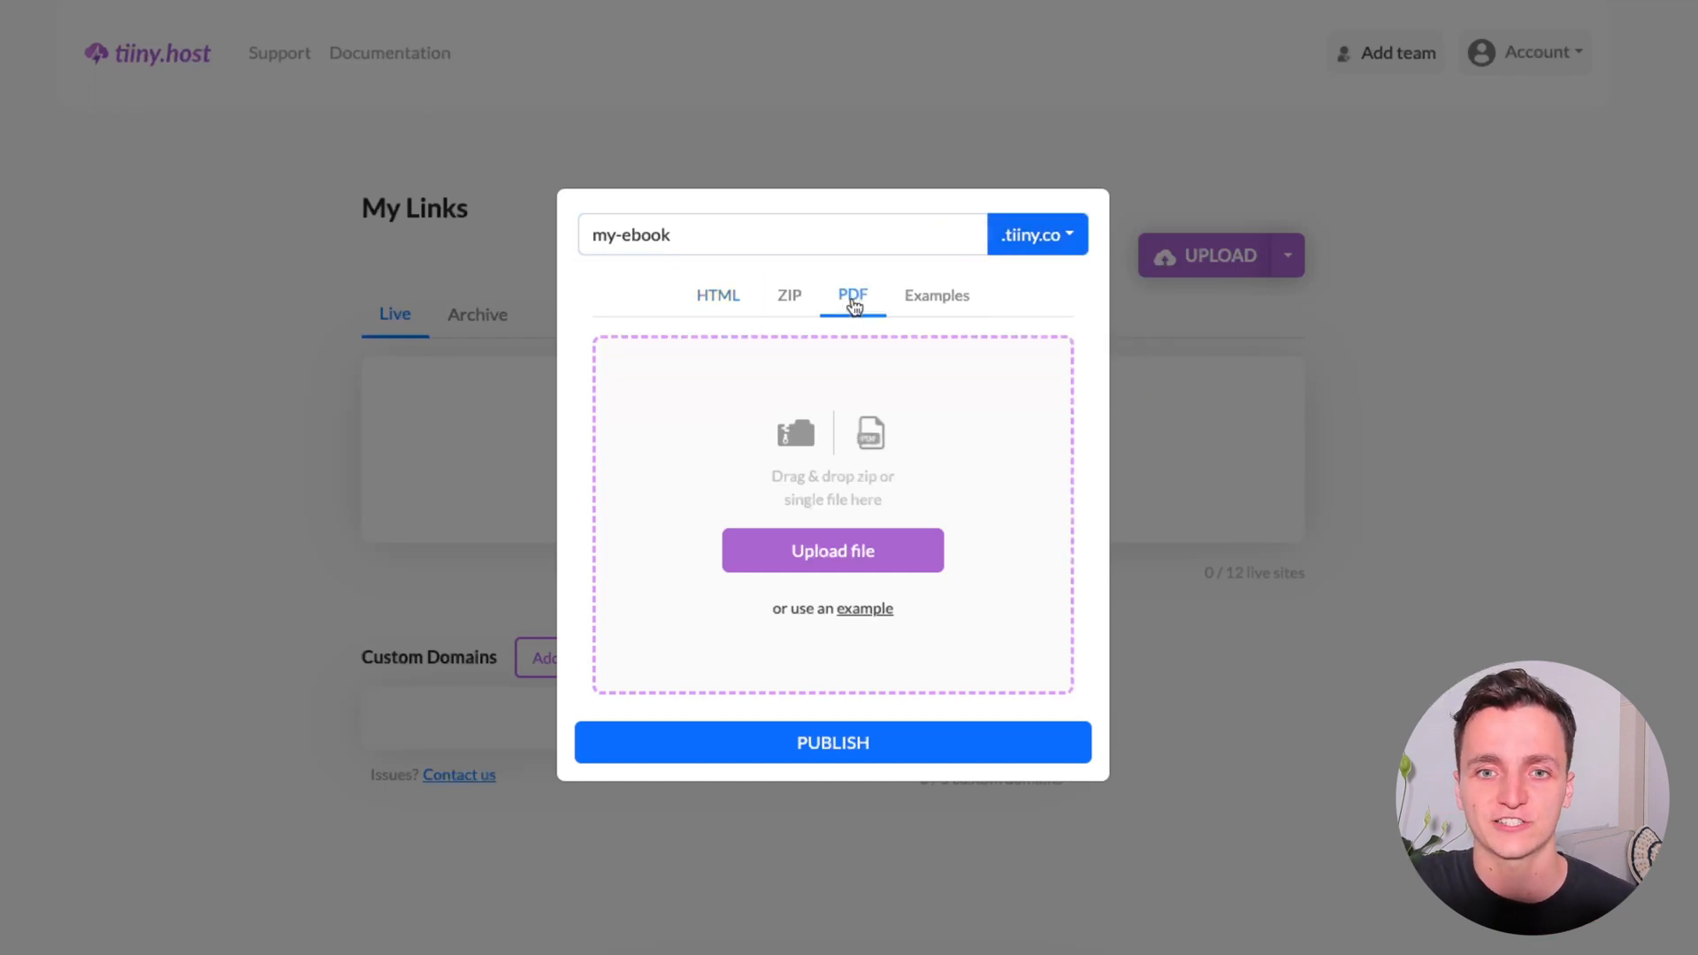
left_click(831, 550)
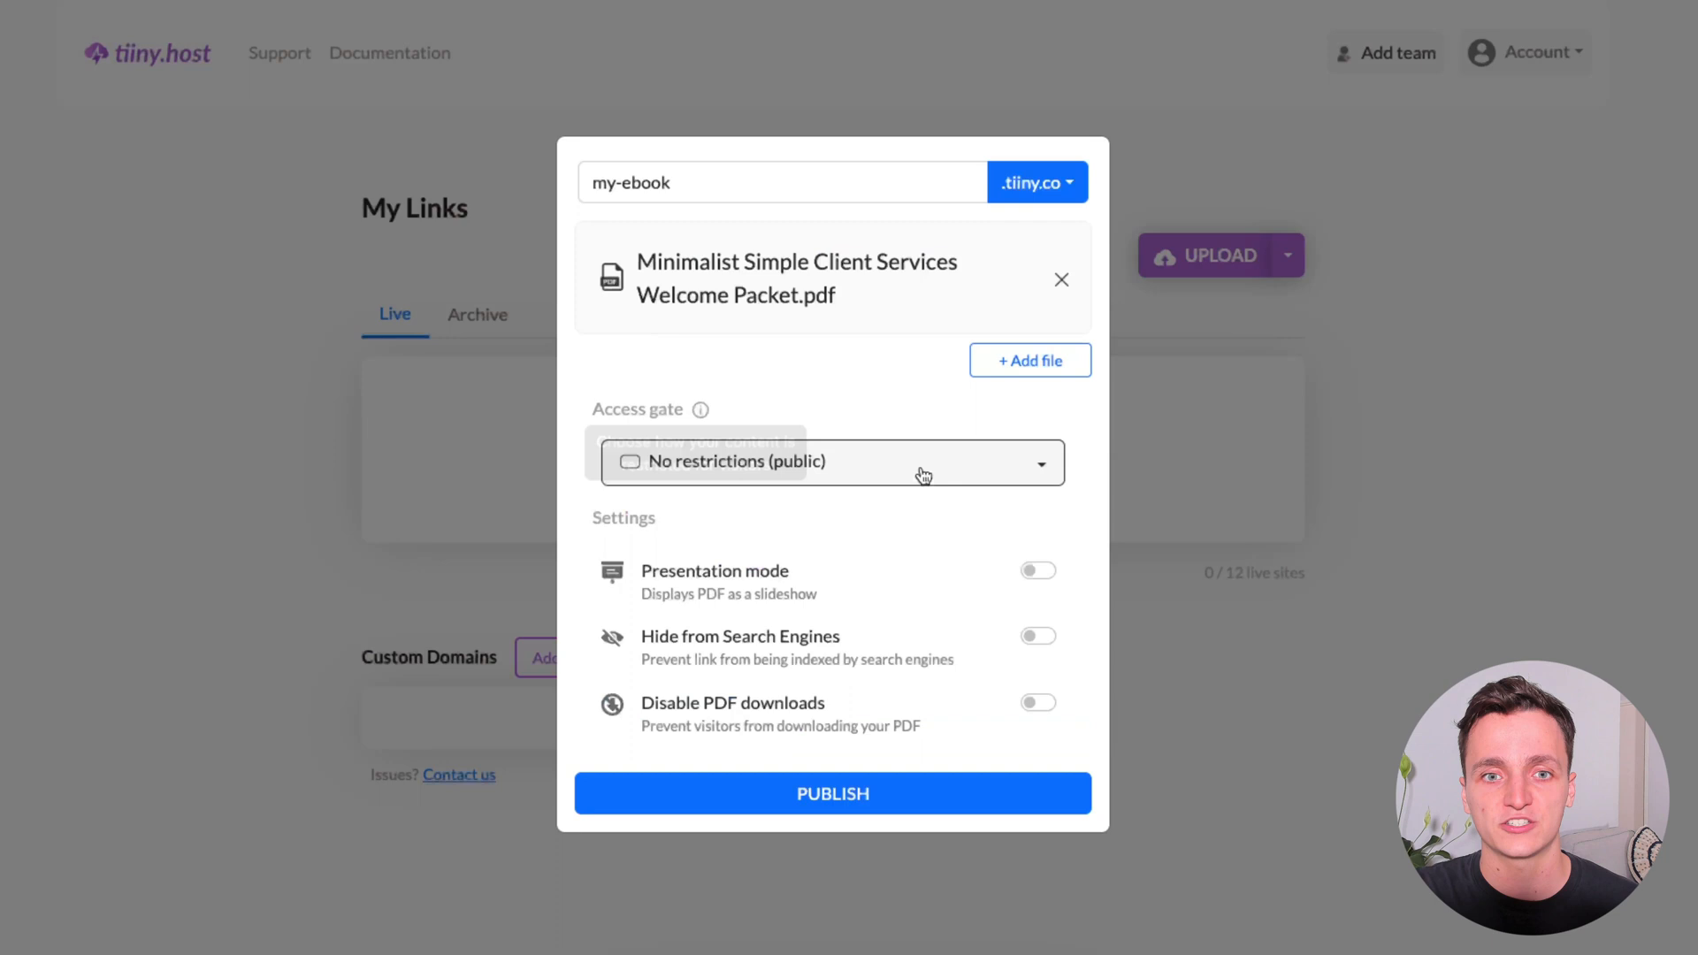
mouse_move(799, 466)
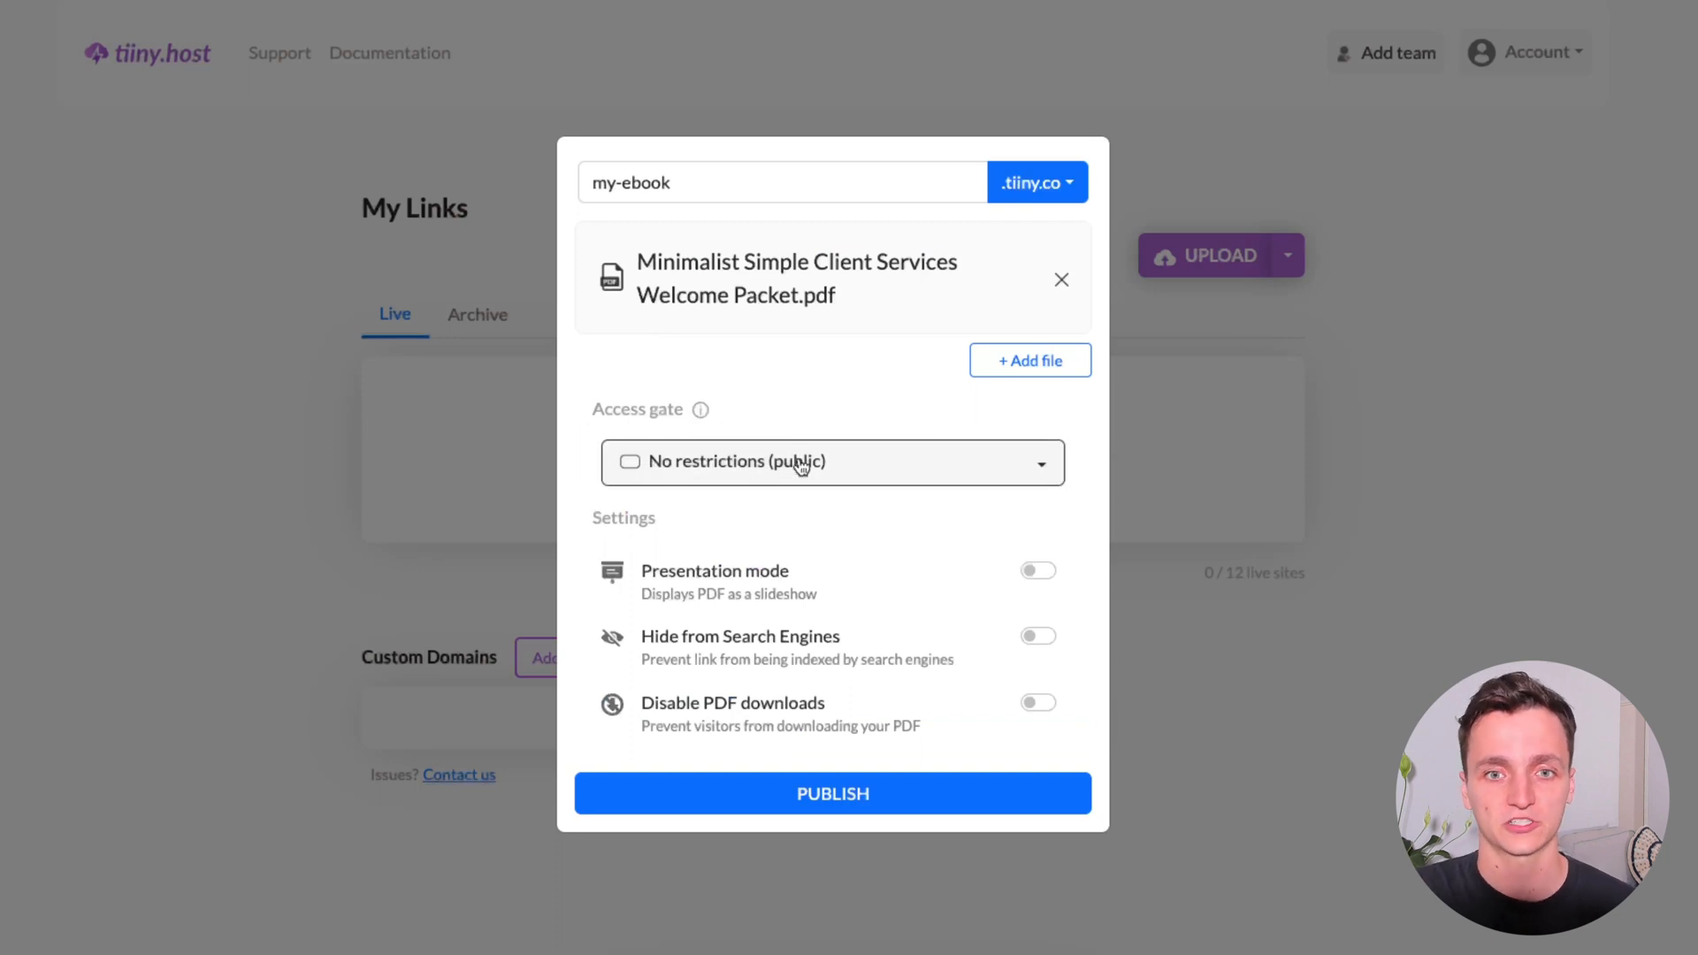
left_click(831, 462)
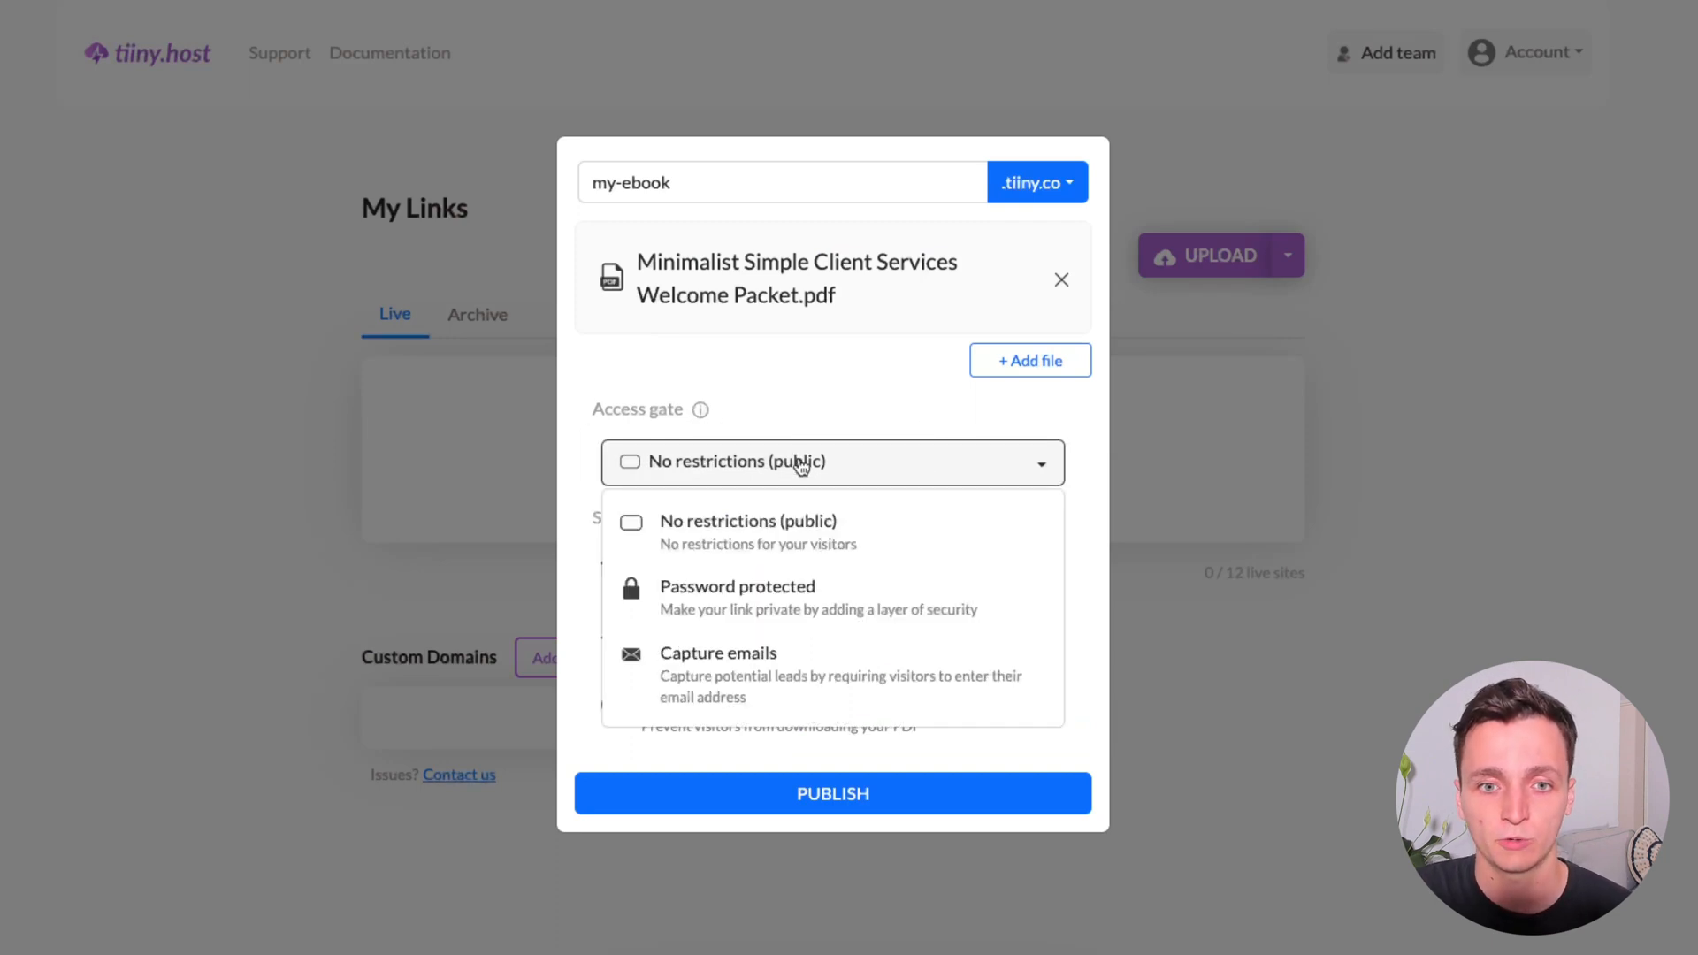
left_click(717, 653)
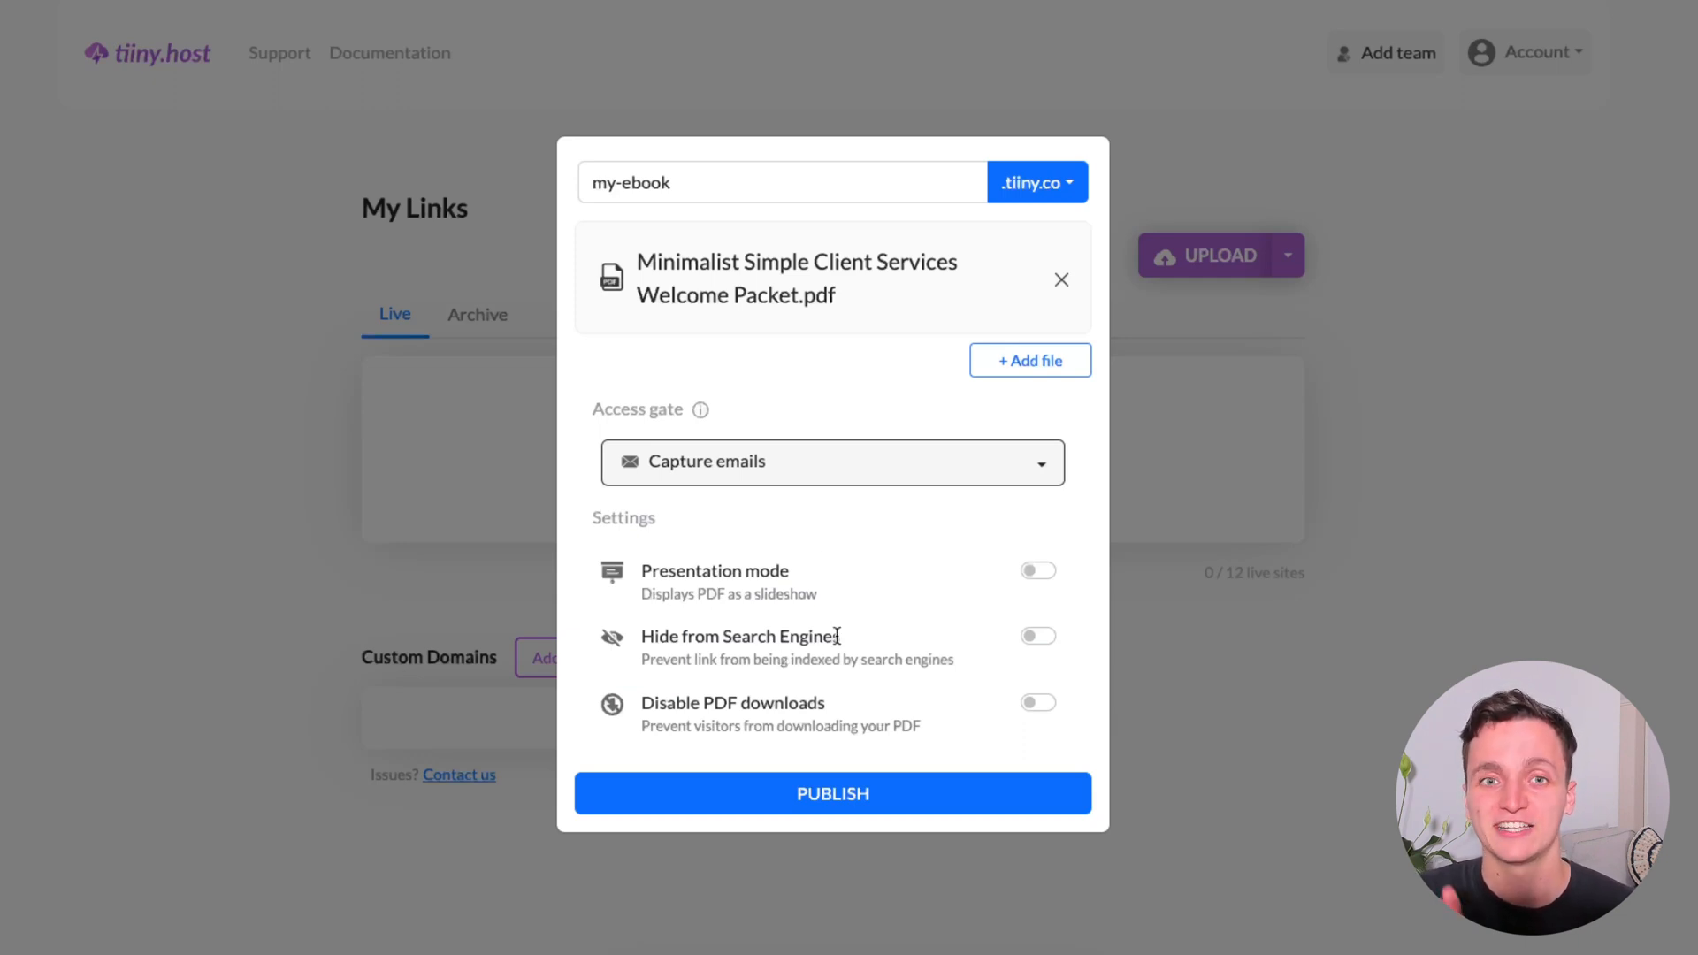
left_click(831, 792)
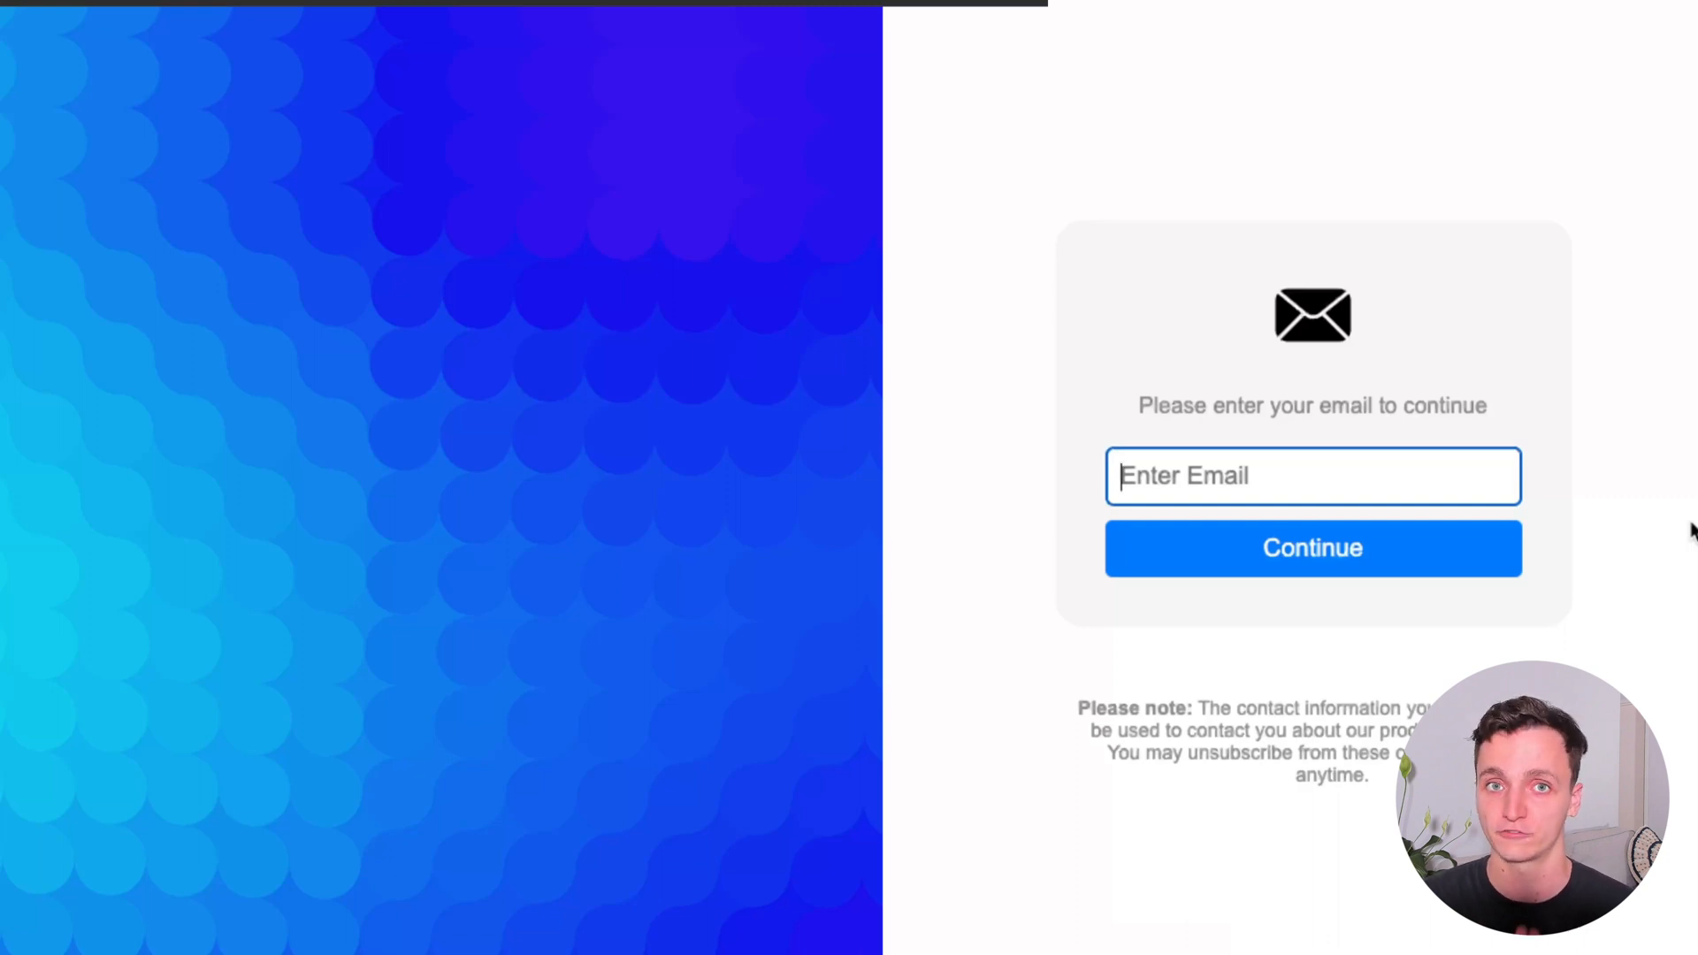
mouse_move(1203, 474)
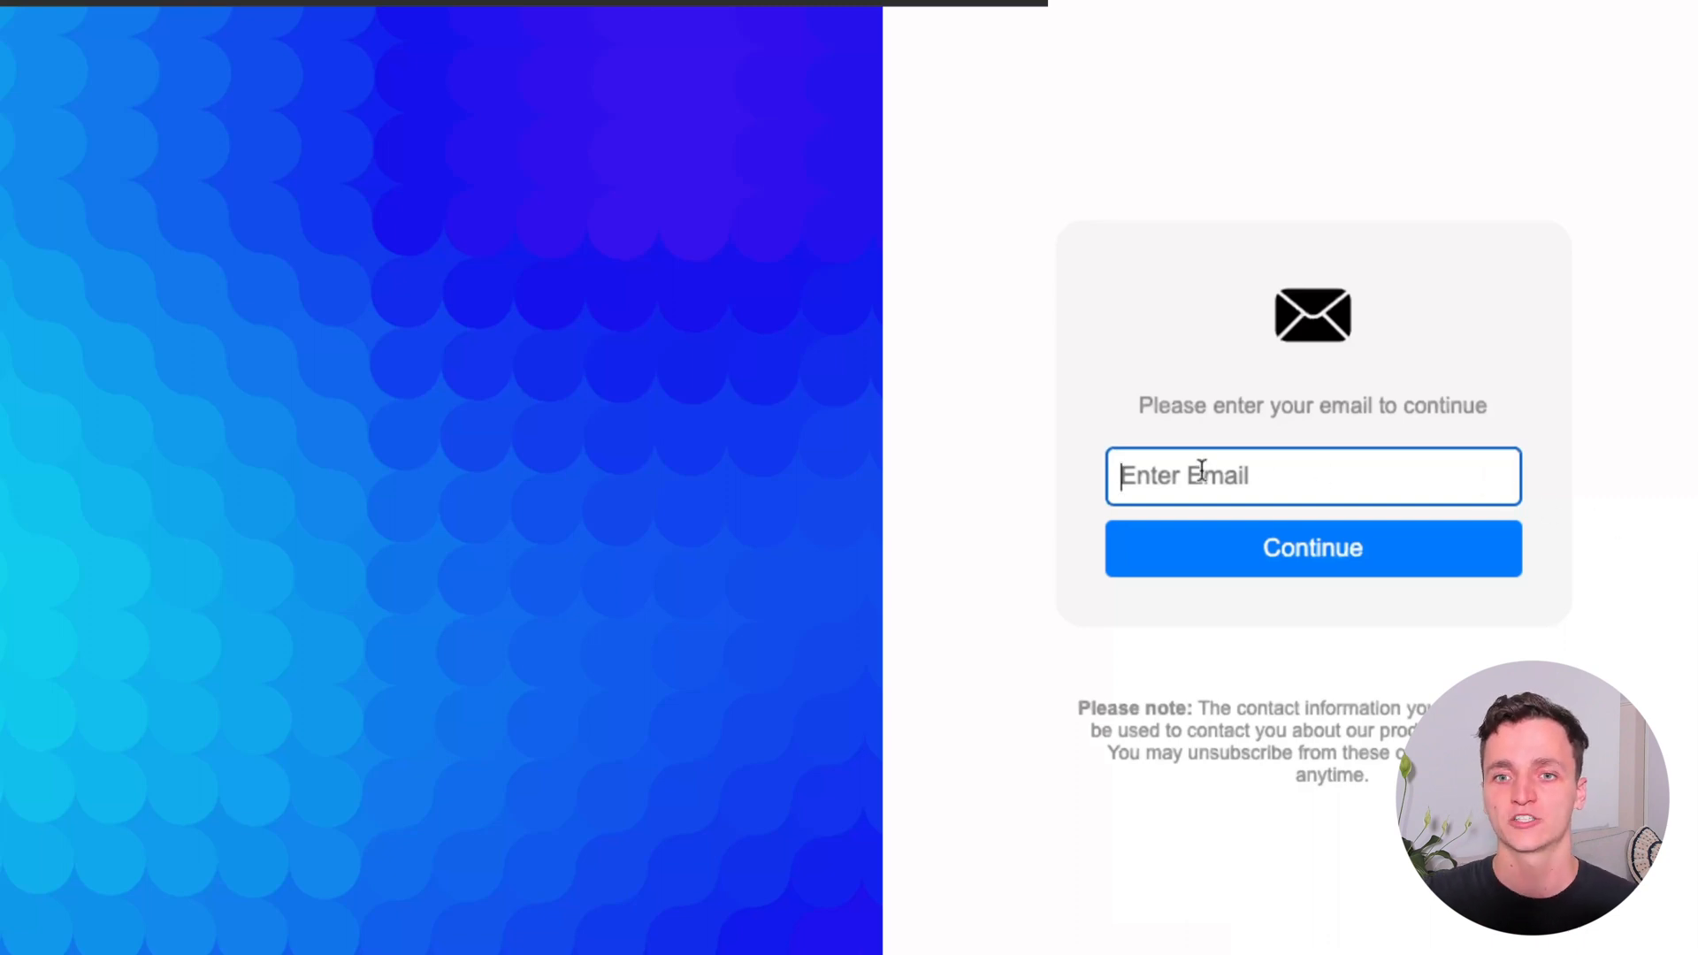
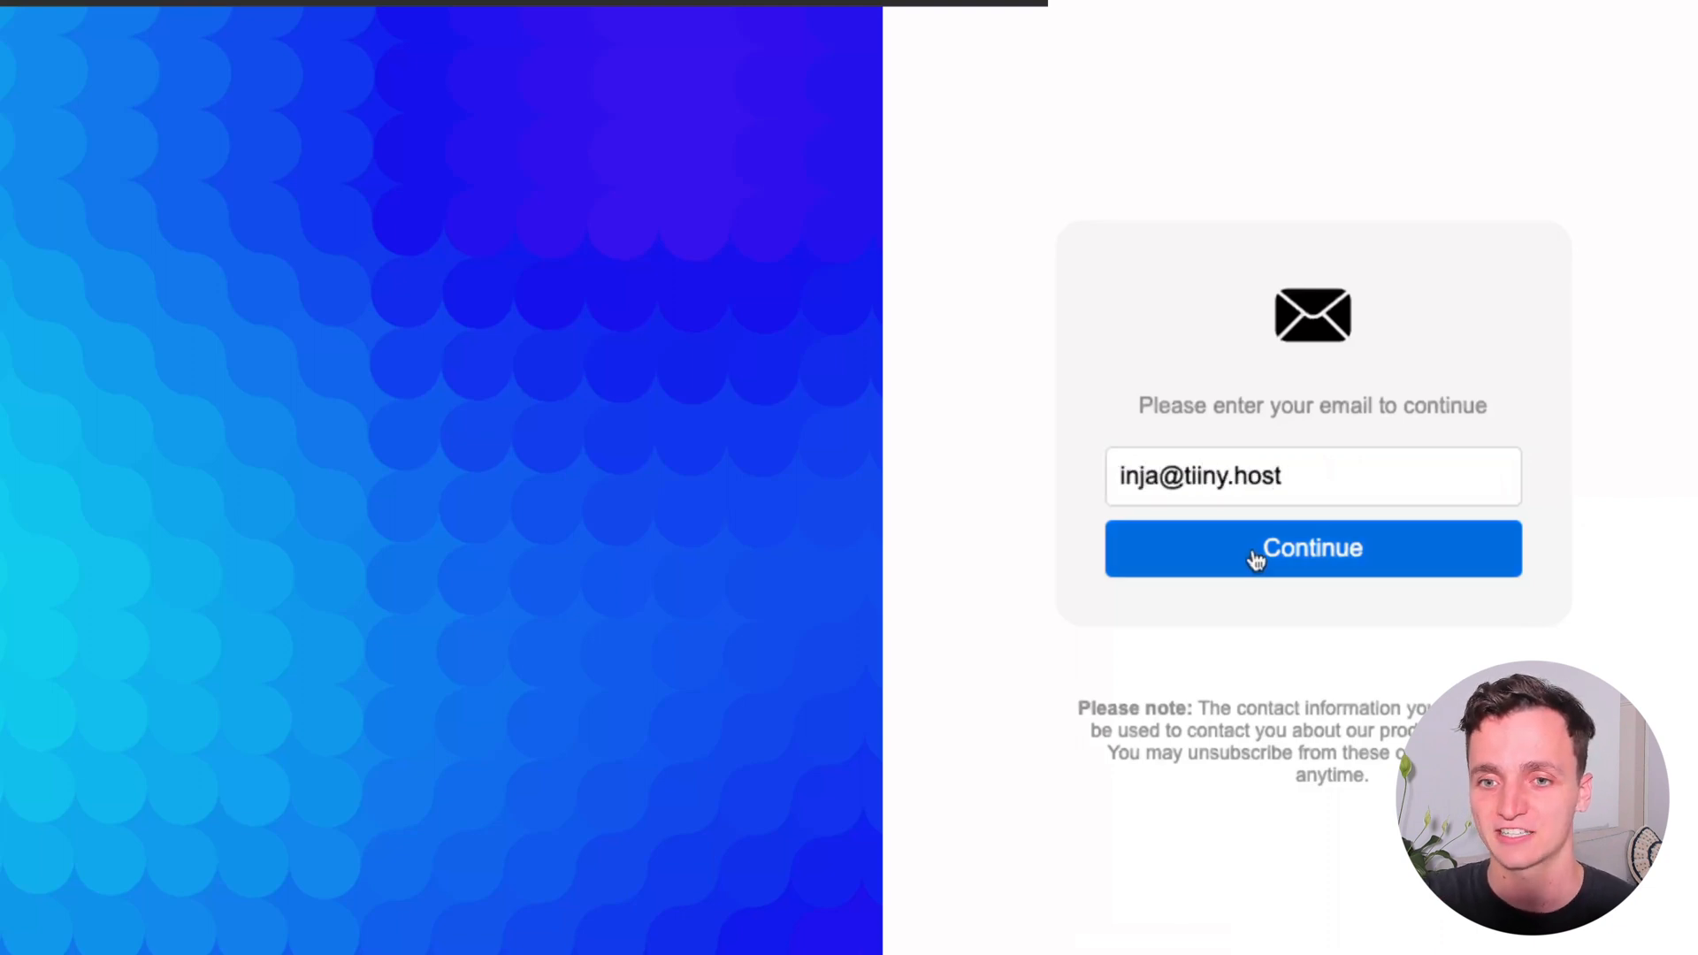
left_click(1312, 548)
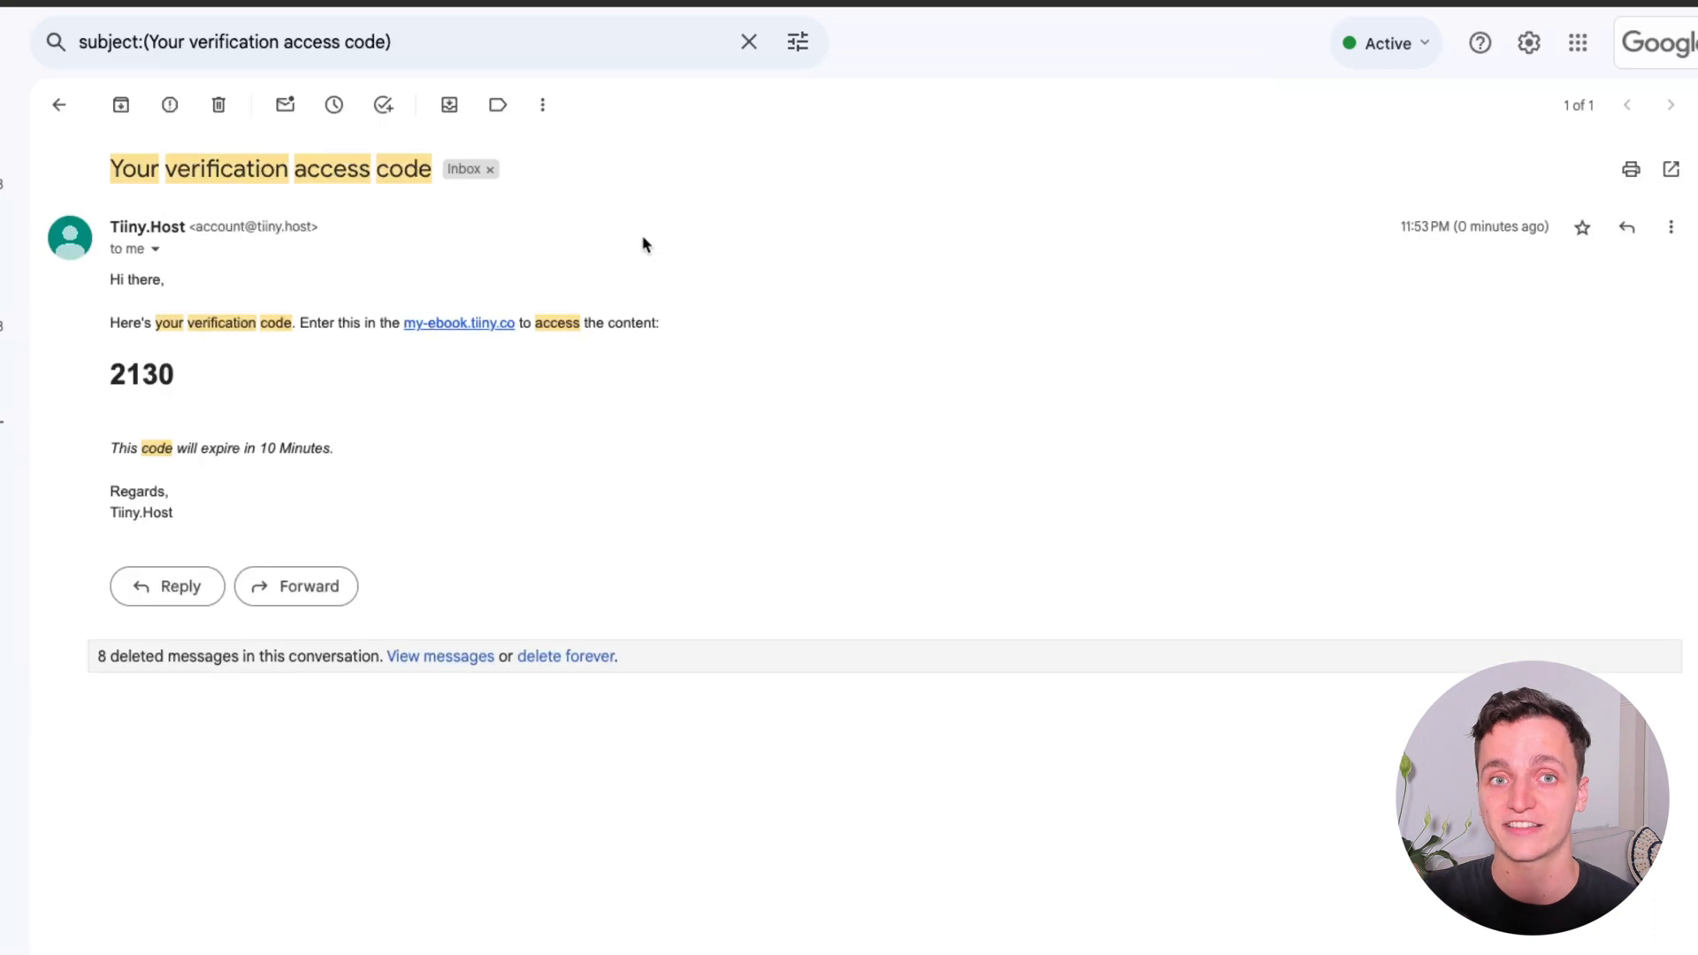
double_click(142, 375)
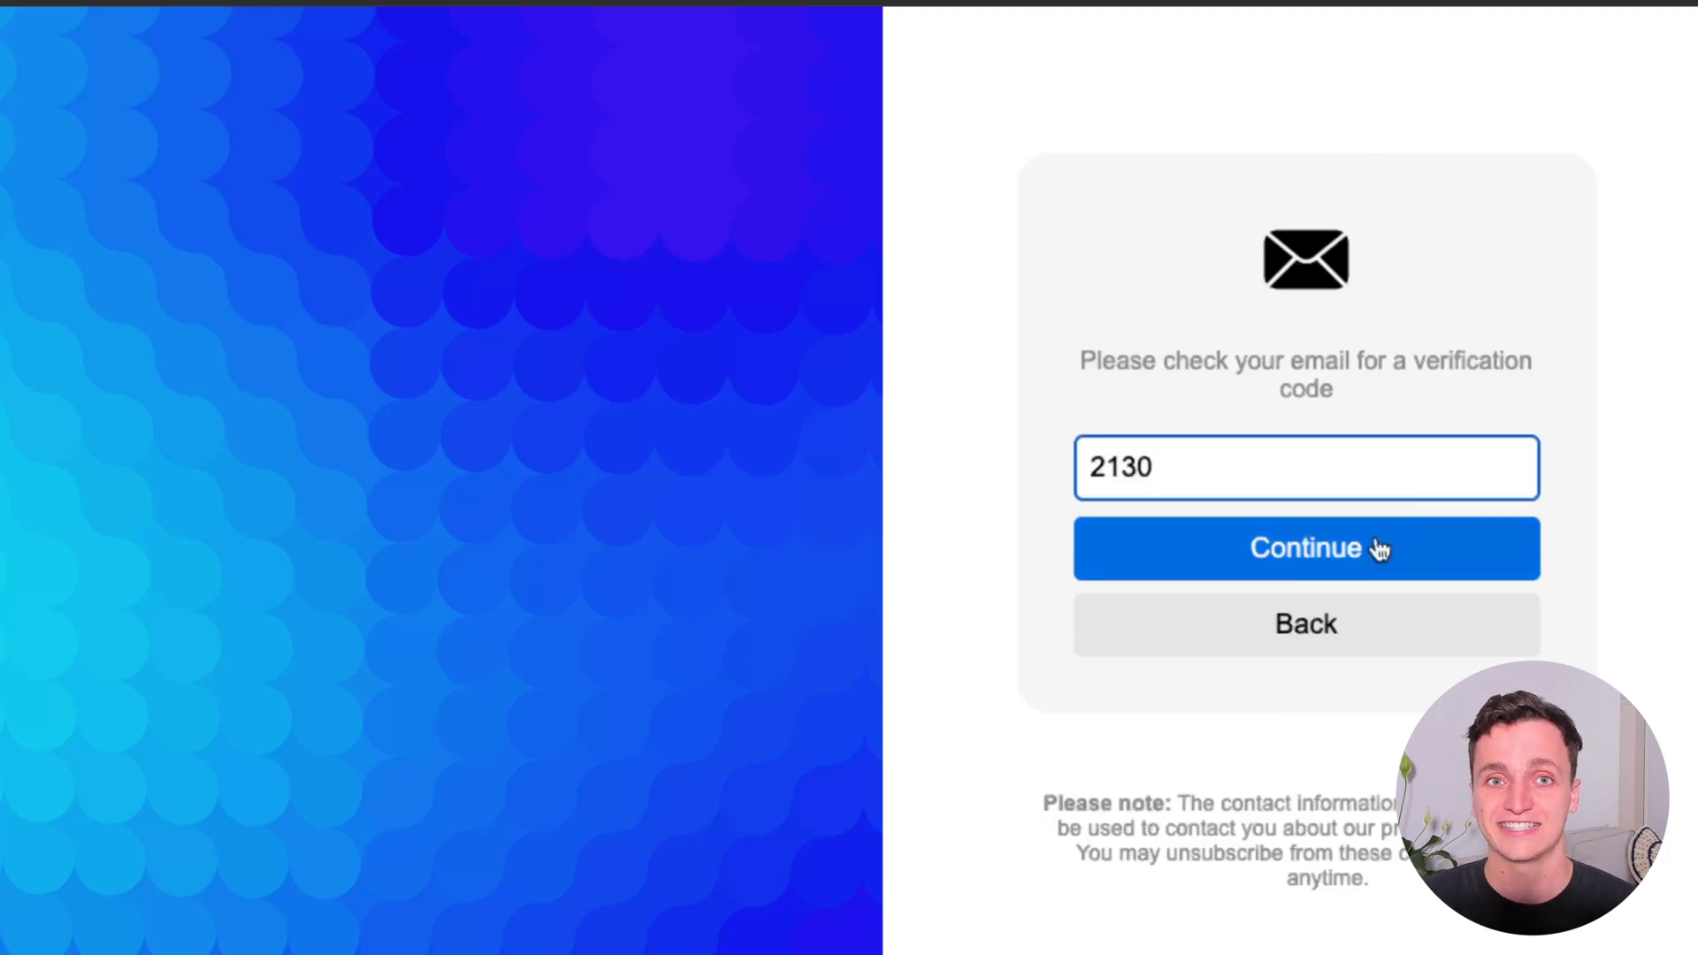
left_click(1305, 548)
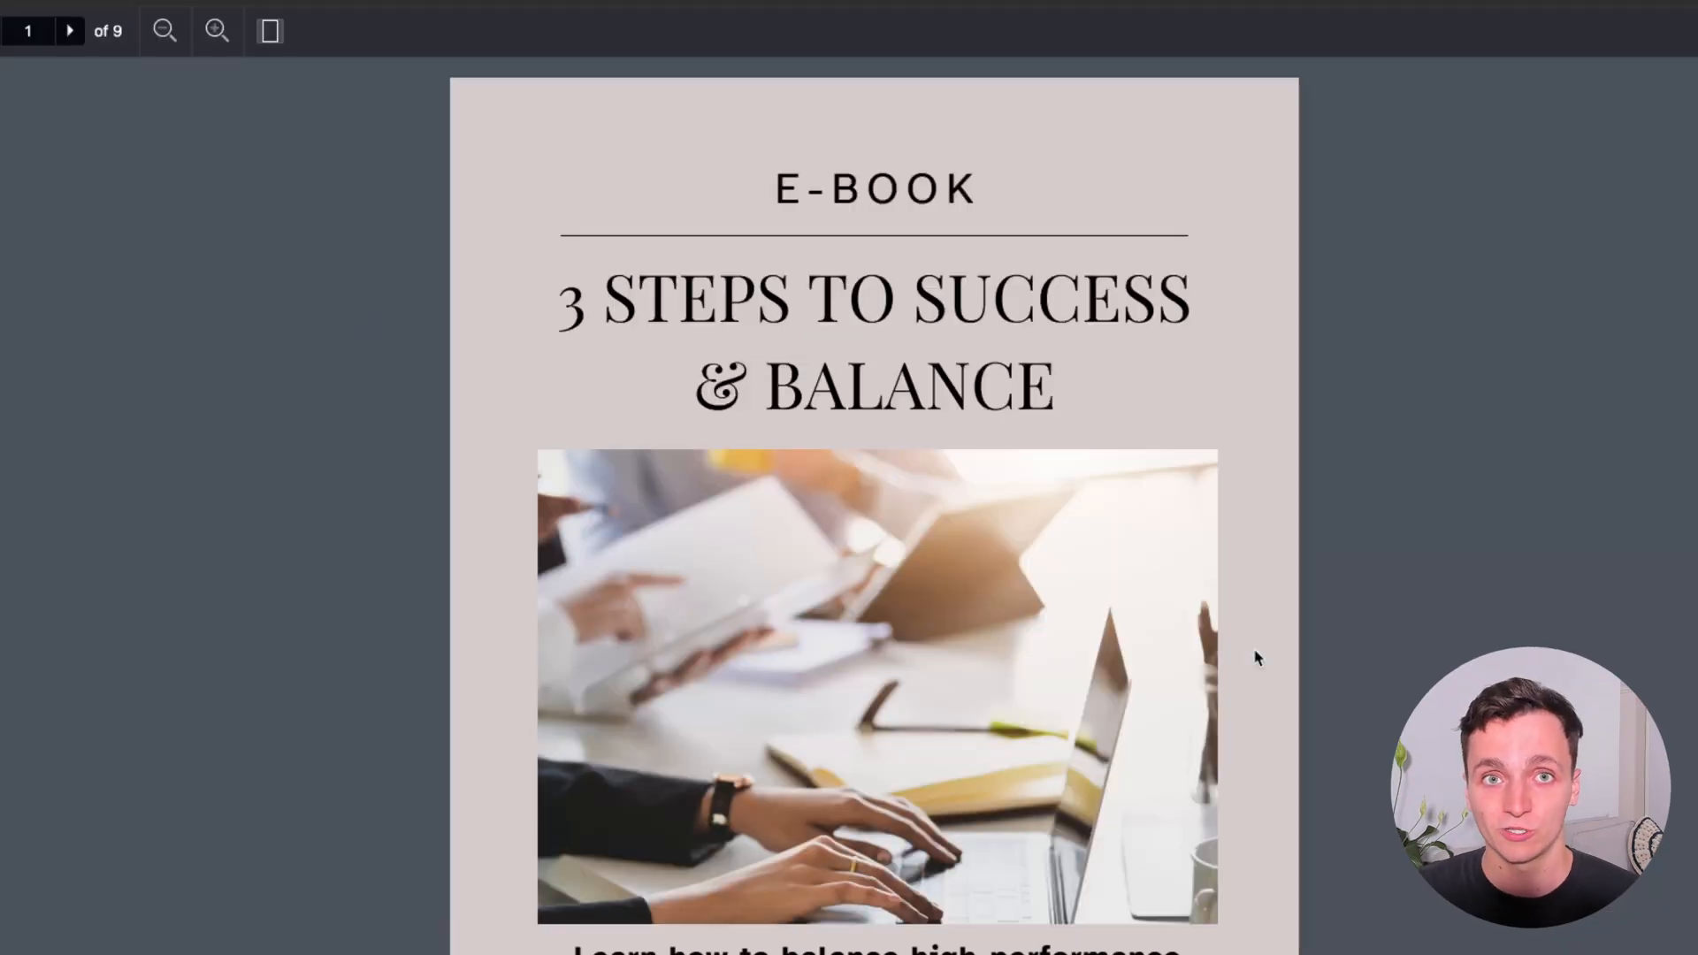
mouse_move(1051, 591)
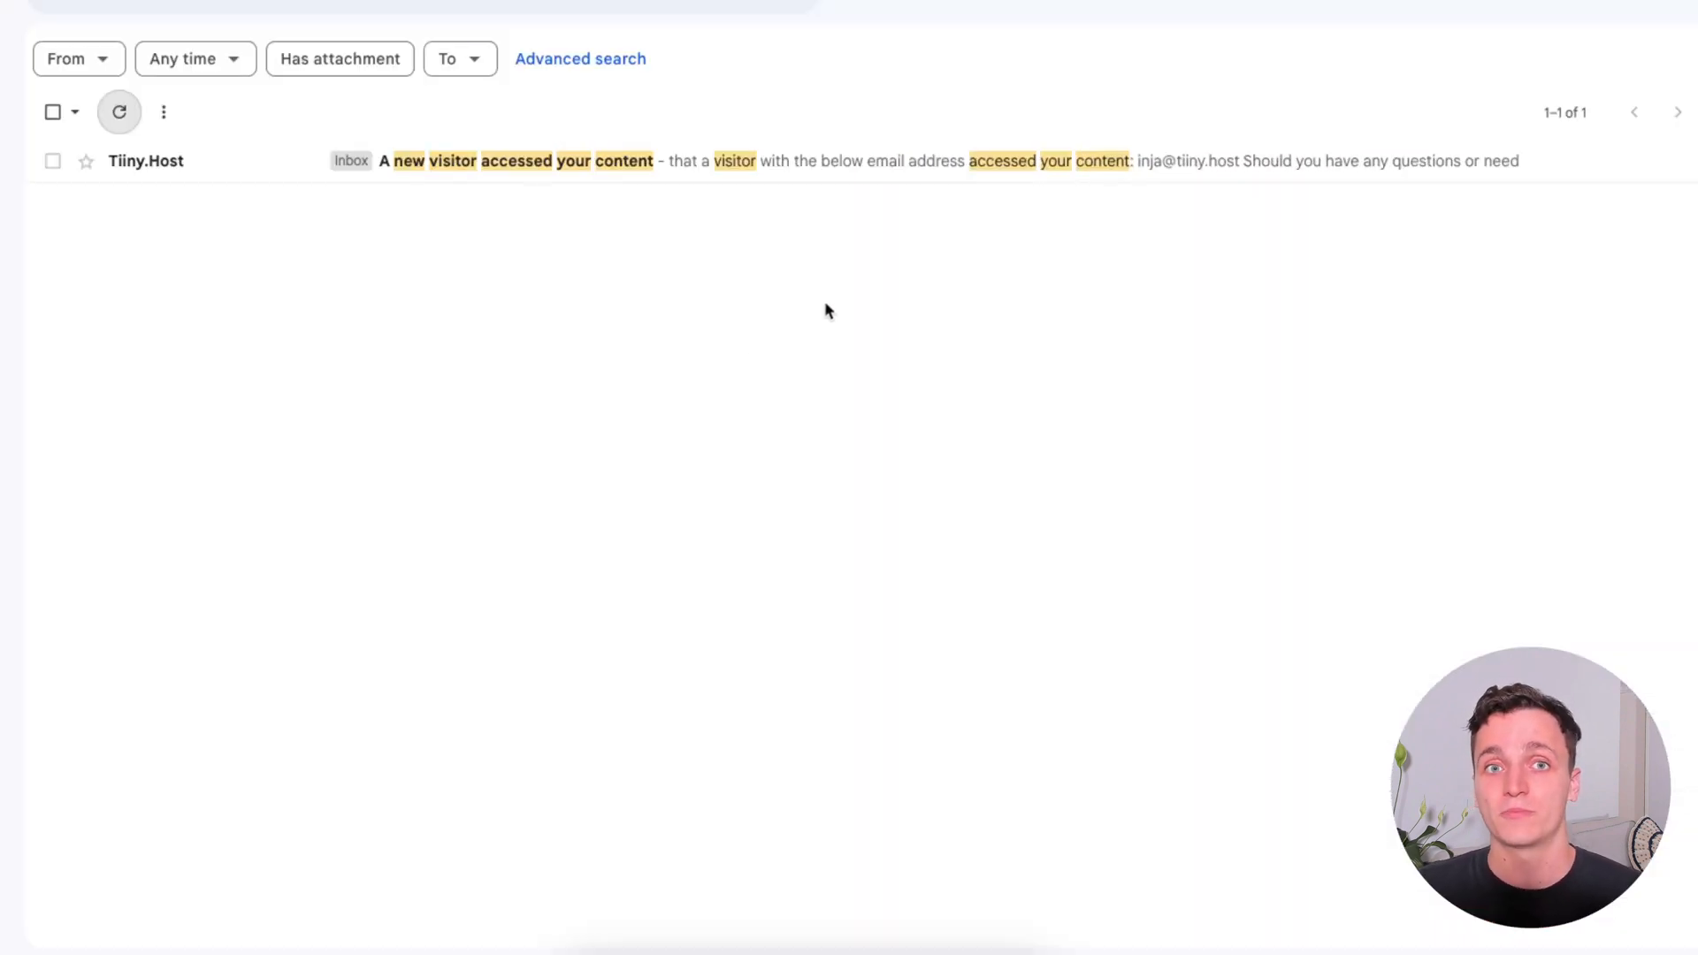
mouse_move(851, 173)
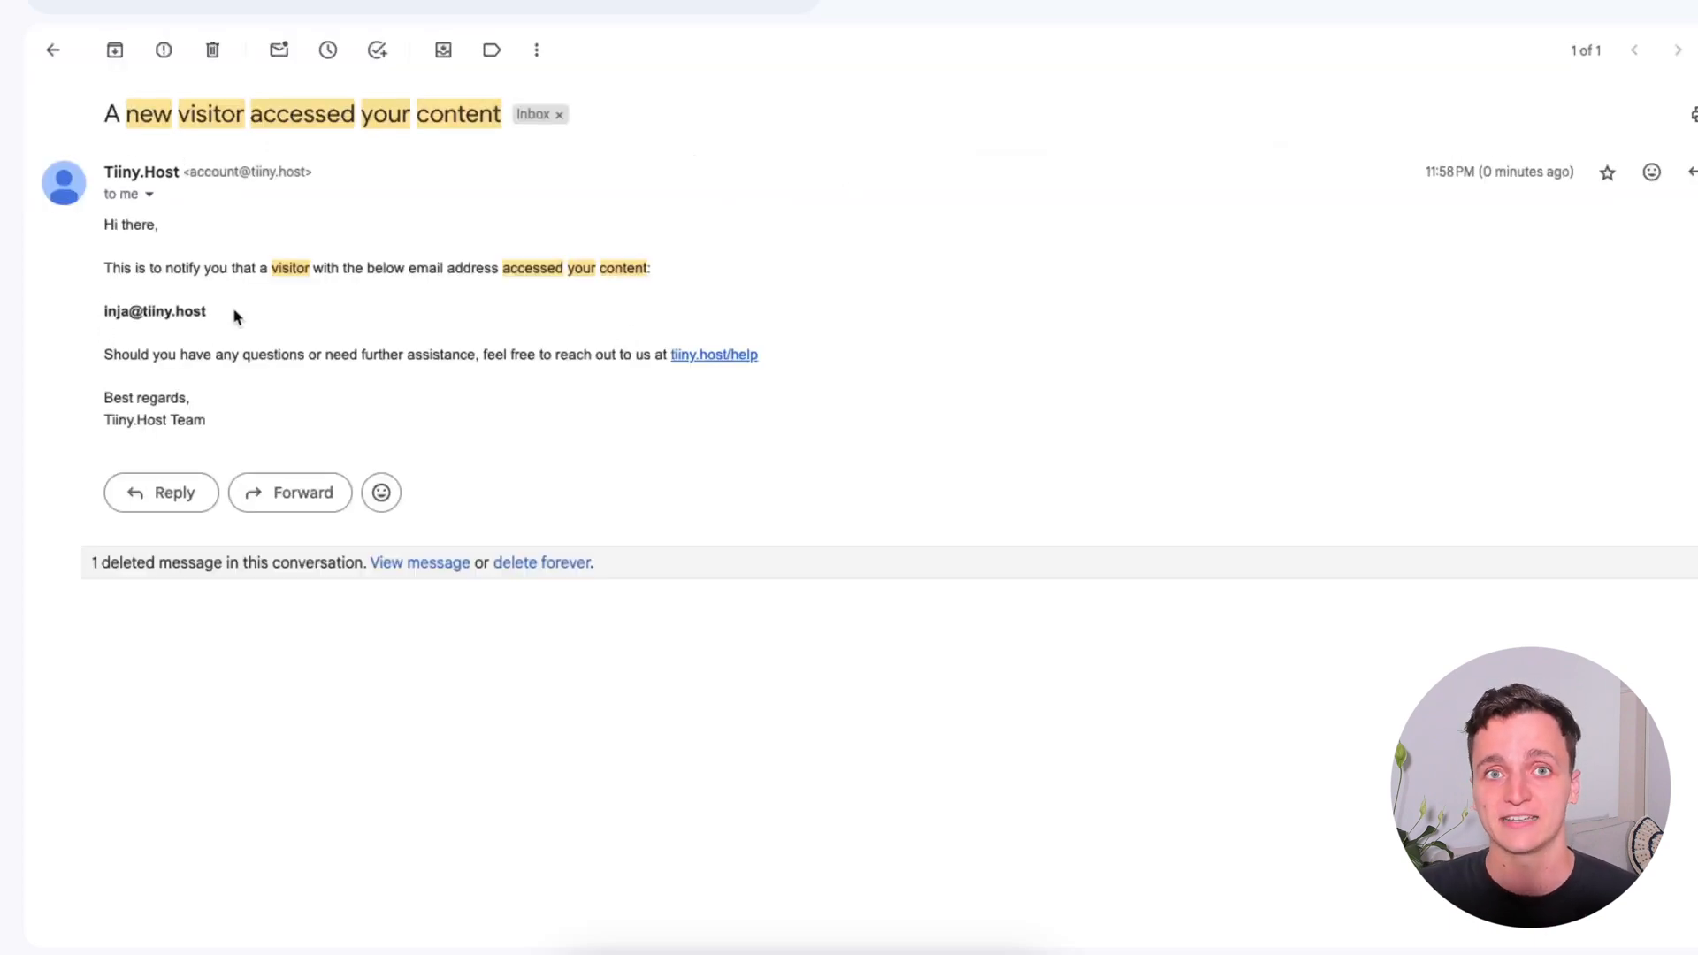
double_click(154, 312)
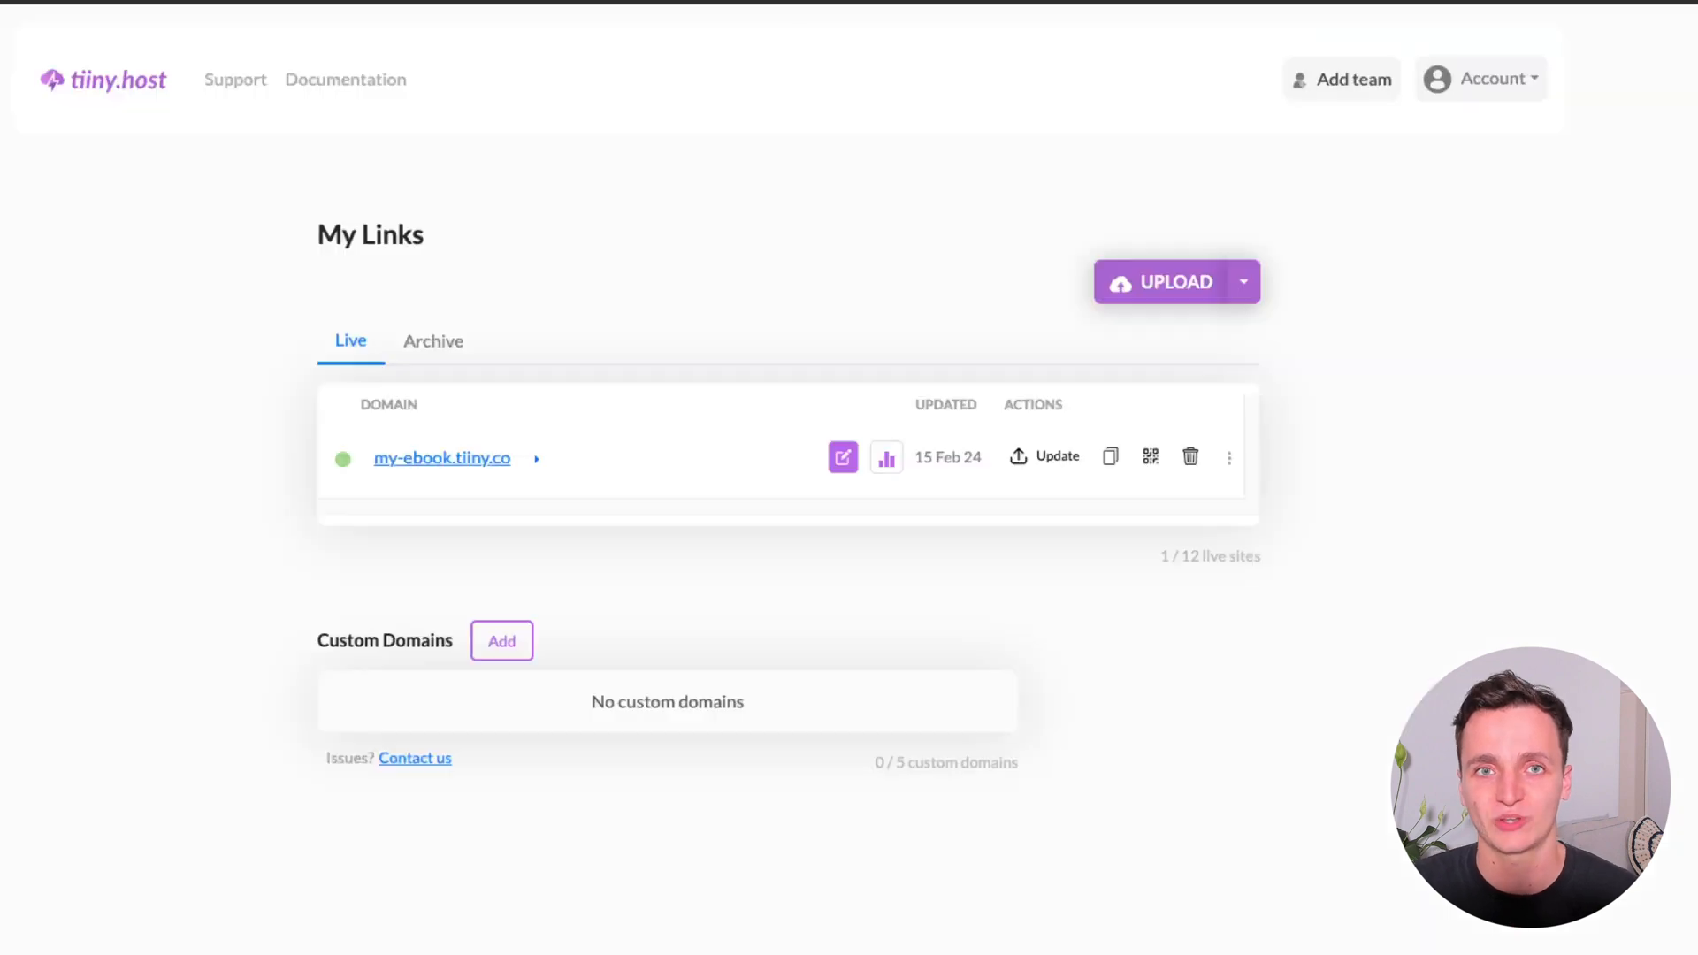
mouse_move(211, 244)
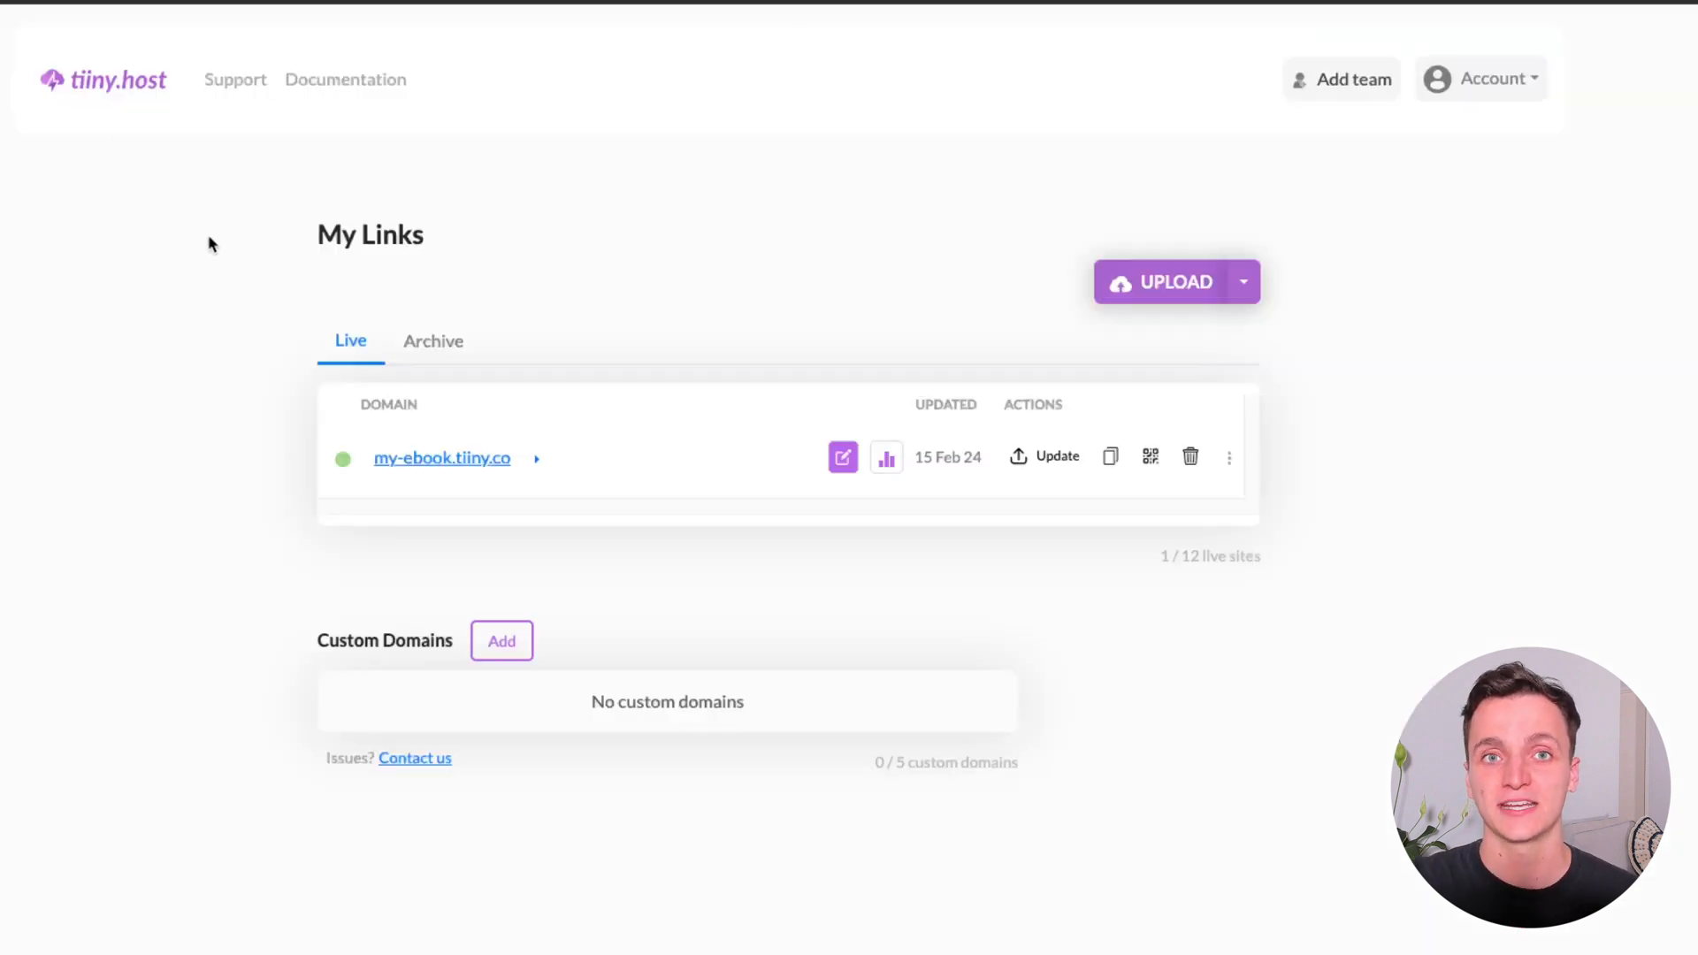
From my-ebook's more-actions menu, choose Customize email capture page.
left_click(1228, 456)
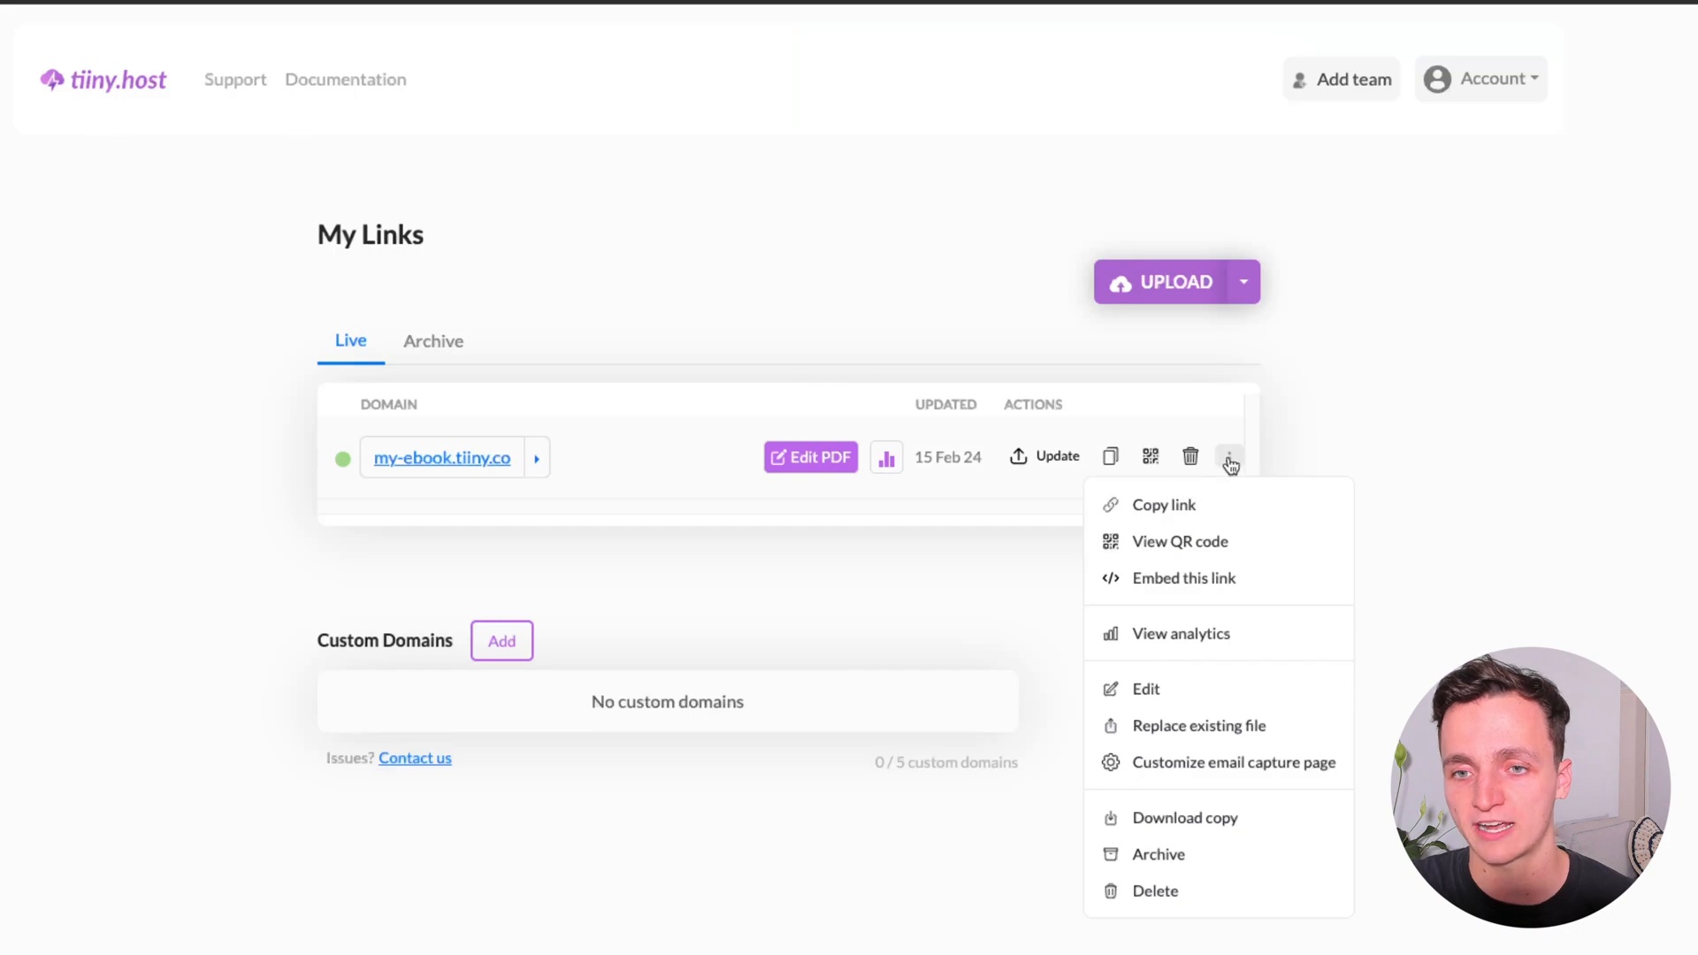
left_click(1233, 762)
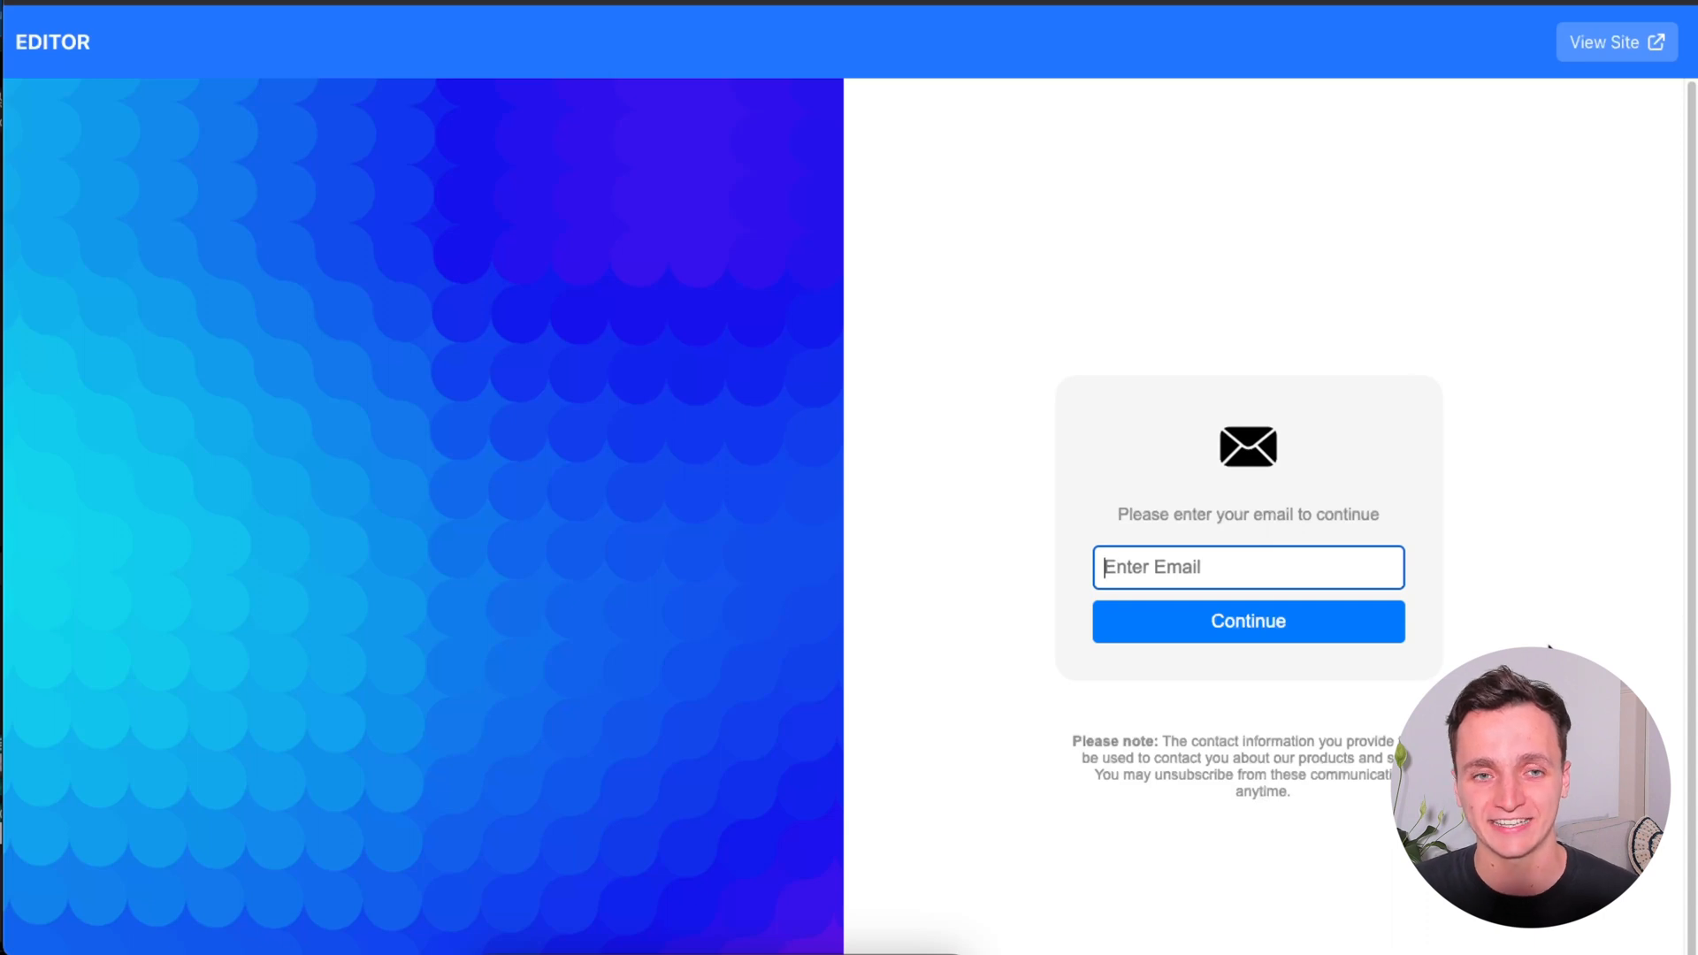
mouse_move(1447, 460)
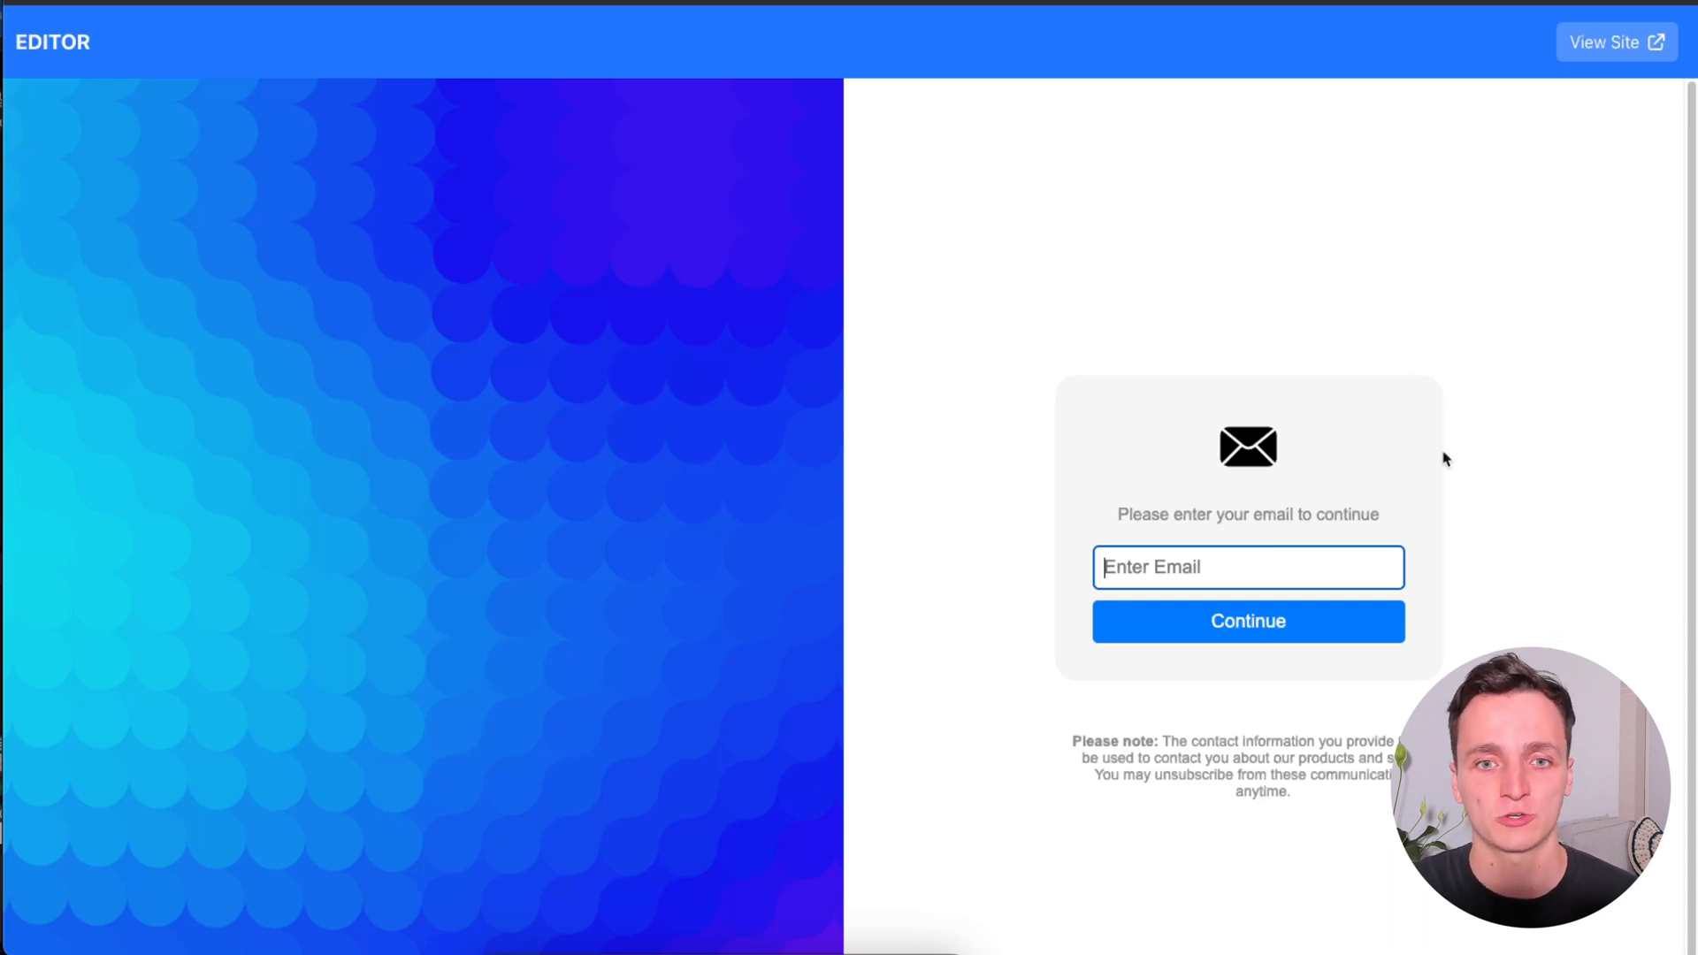
Swap the capture page's blue pattern picture for the cropped '3 Steps to Success & Balance' cover.
left_click(454, 507)
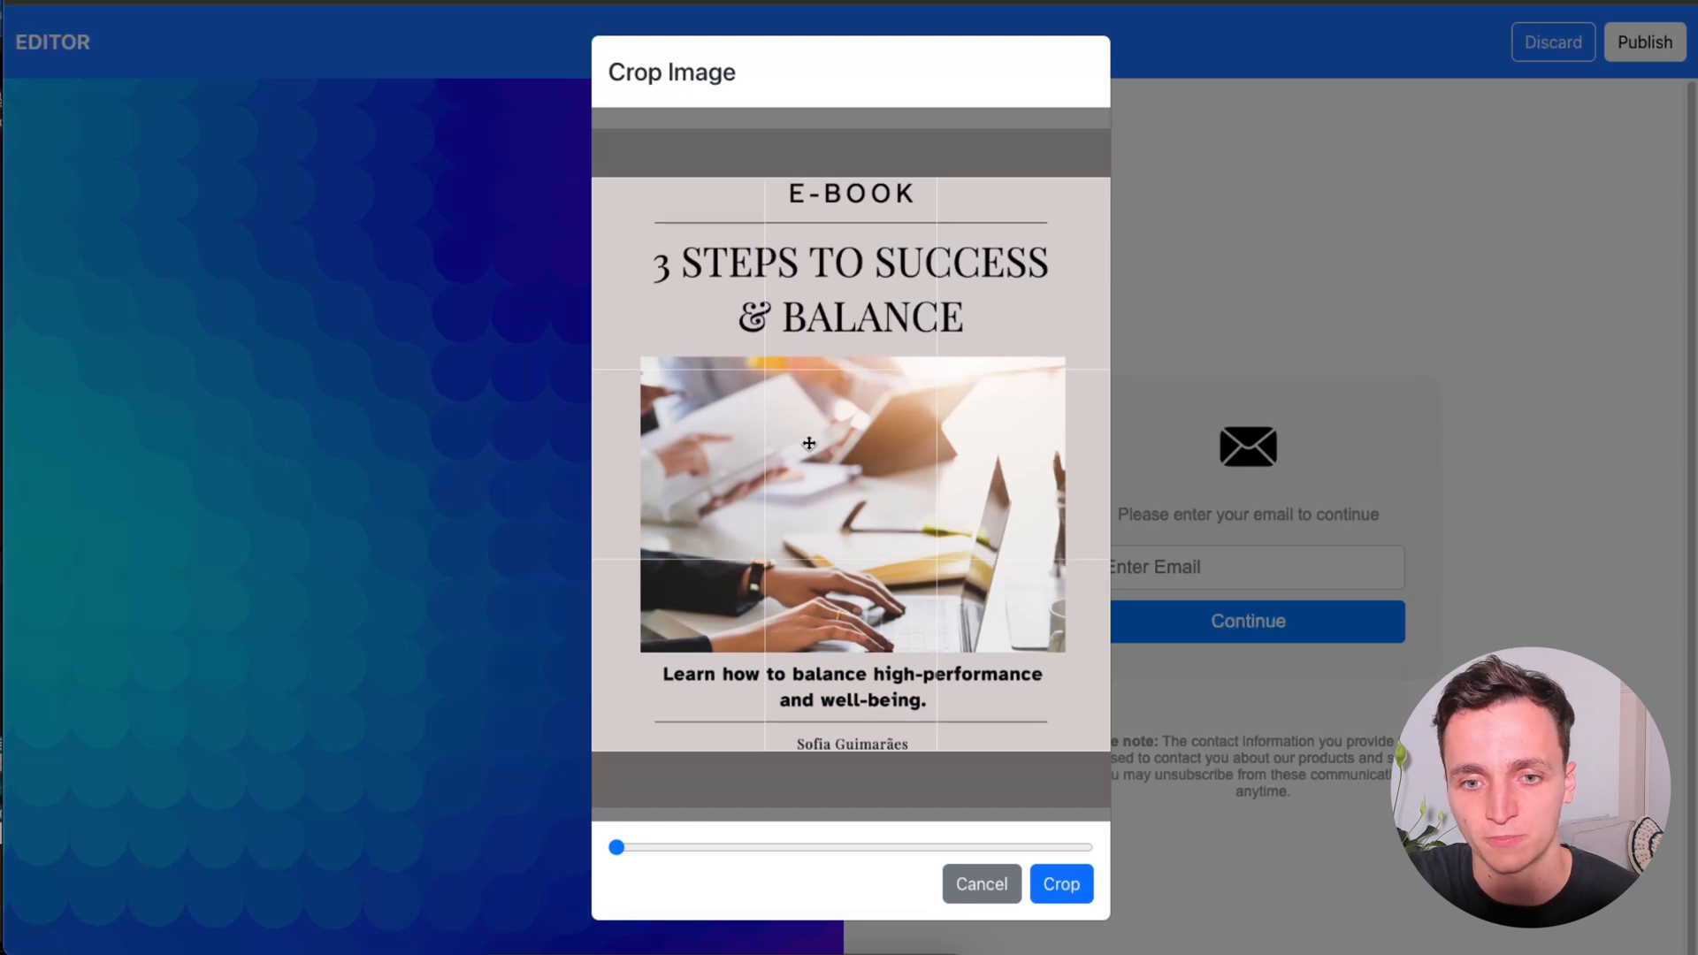
left_click(1060, 885)
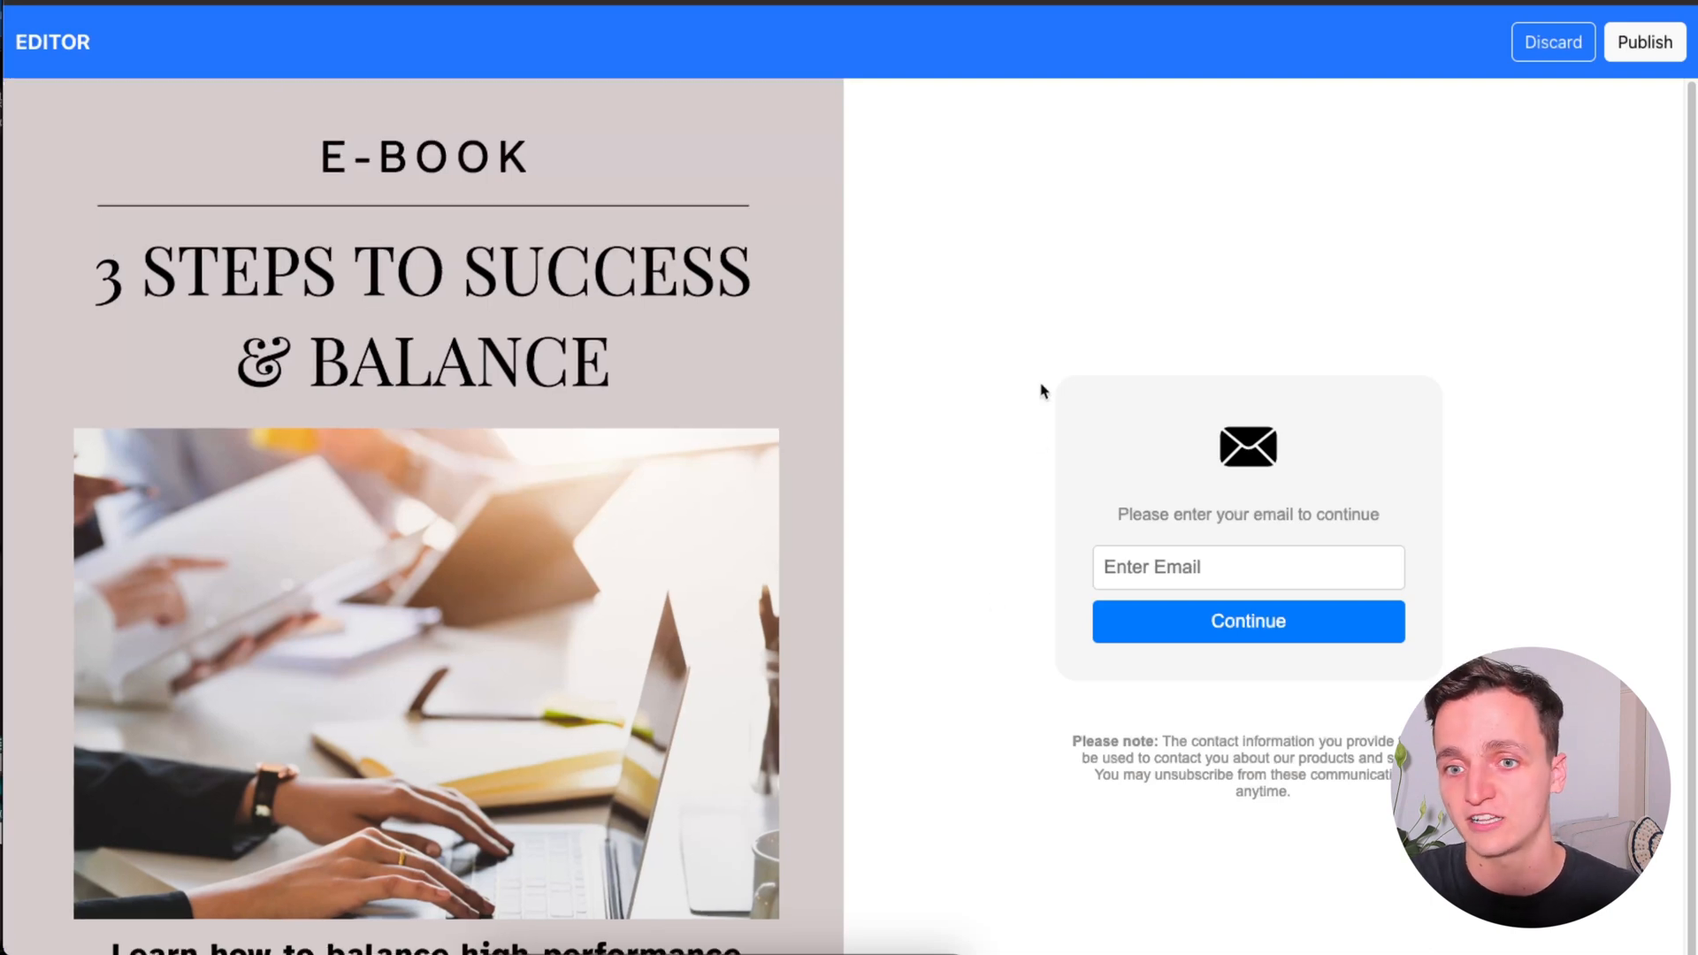
Make the prompt read 'Please enter your email to continue :)' and publish the capture page.
left_click(1247, 445)
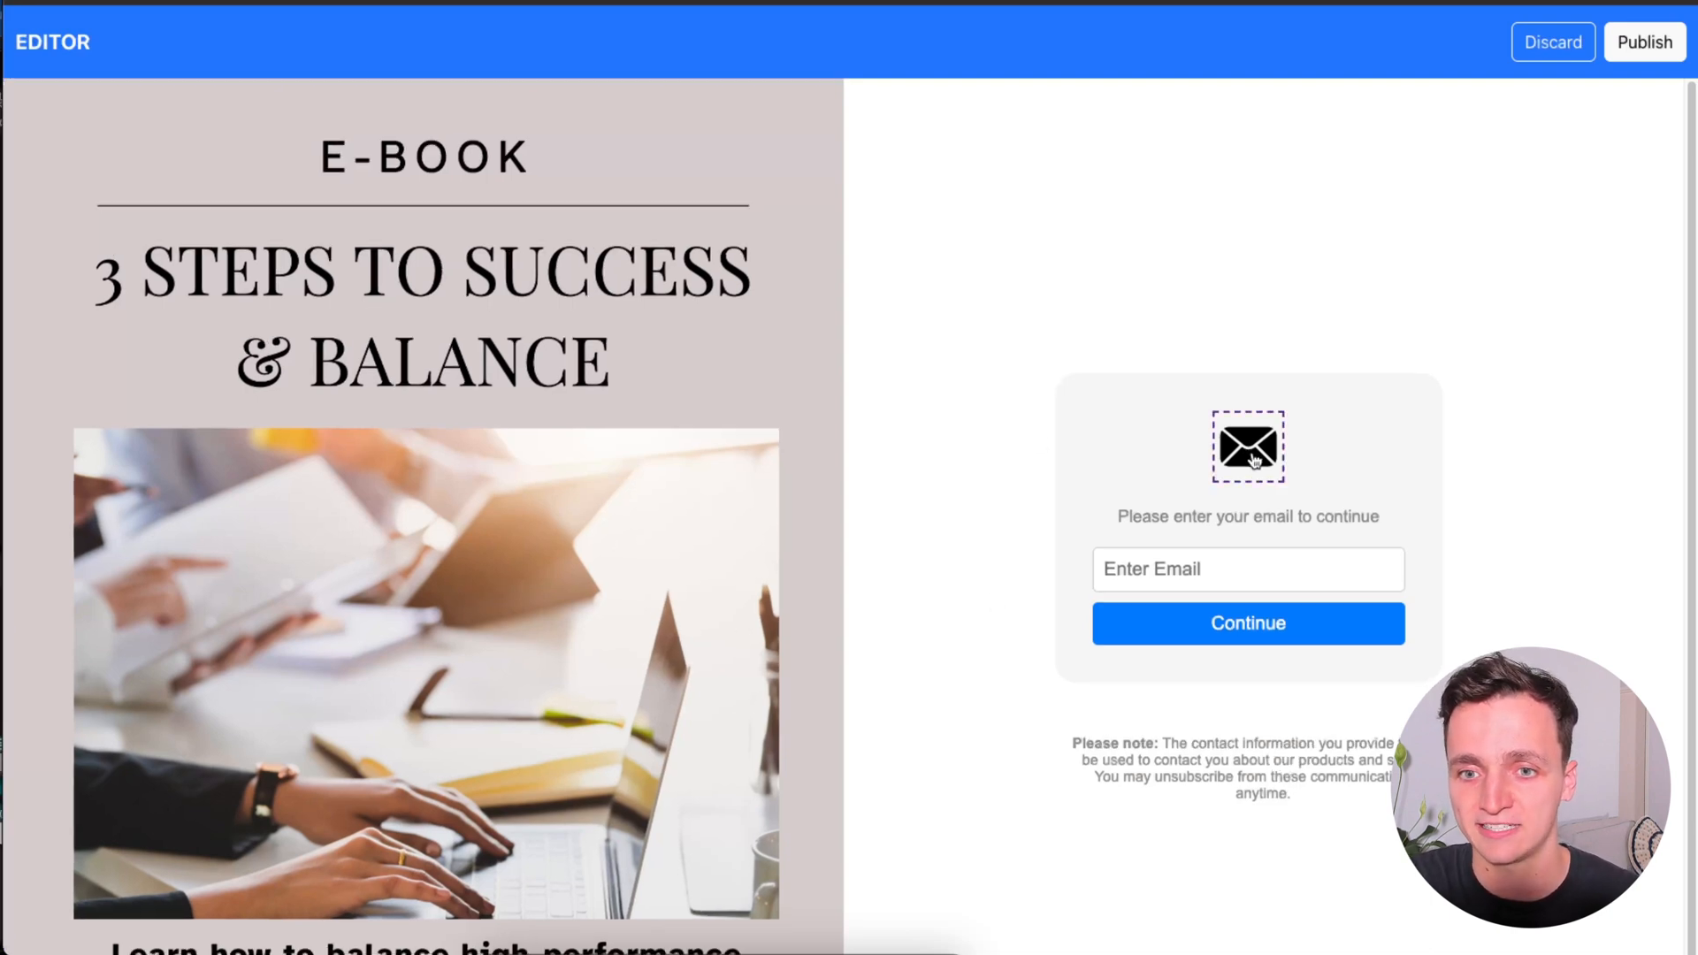
left_click(1247, 515)
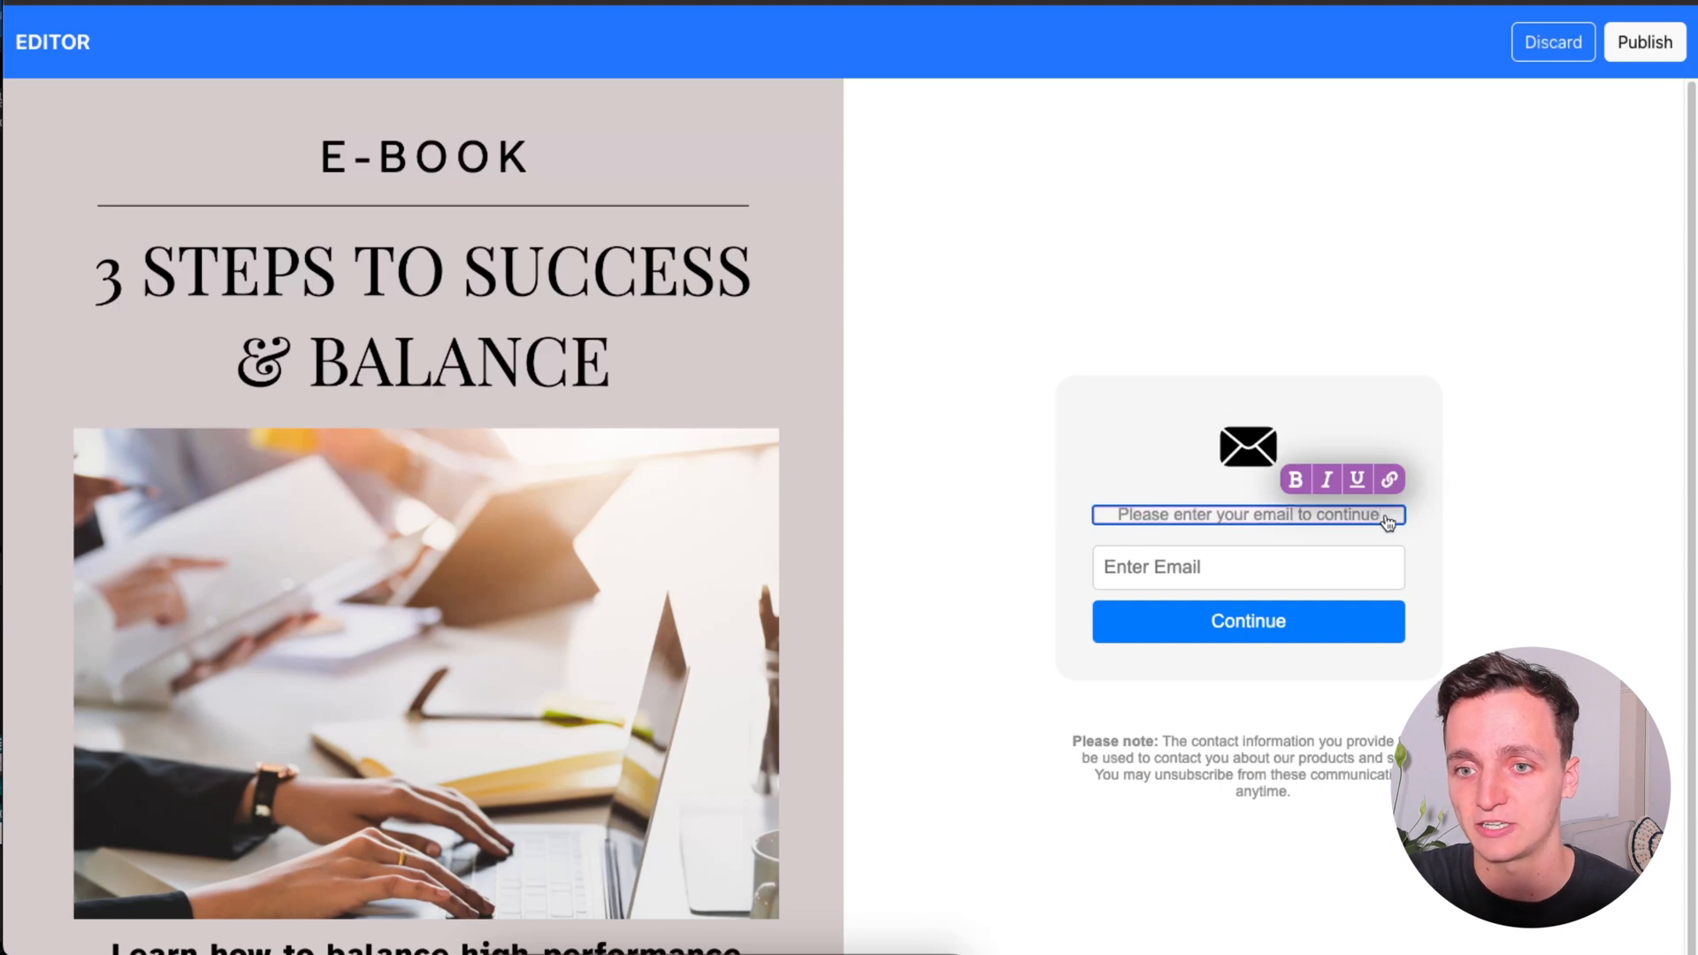
type(":)")
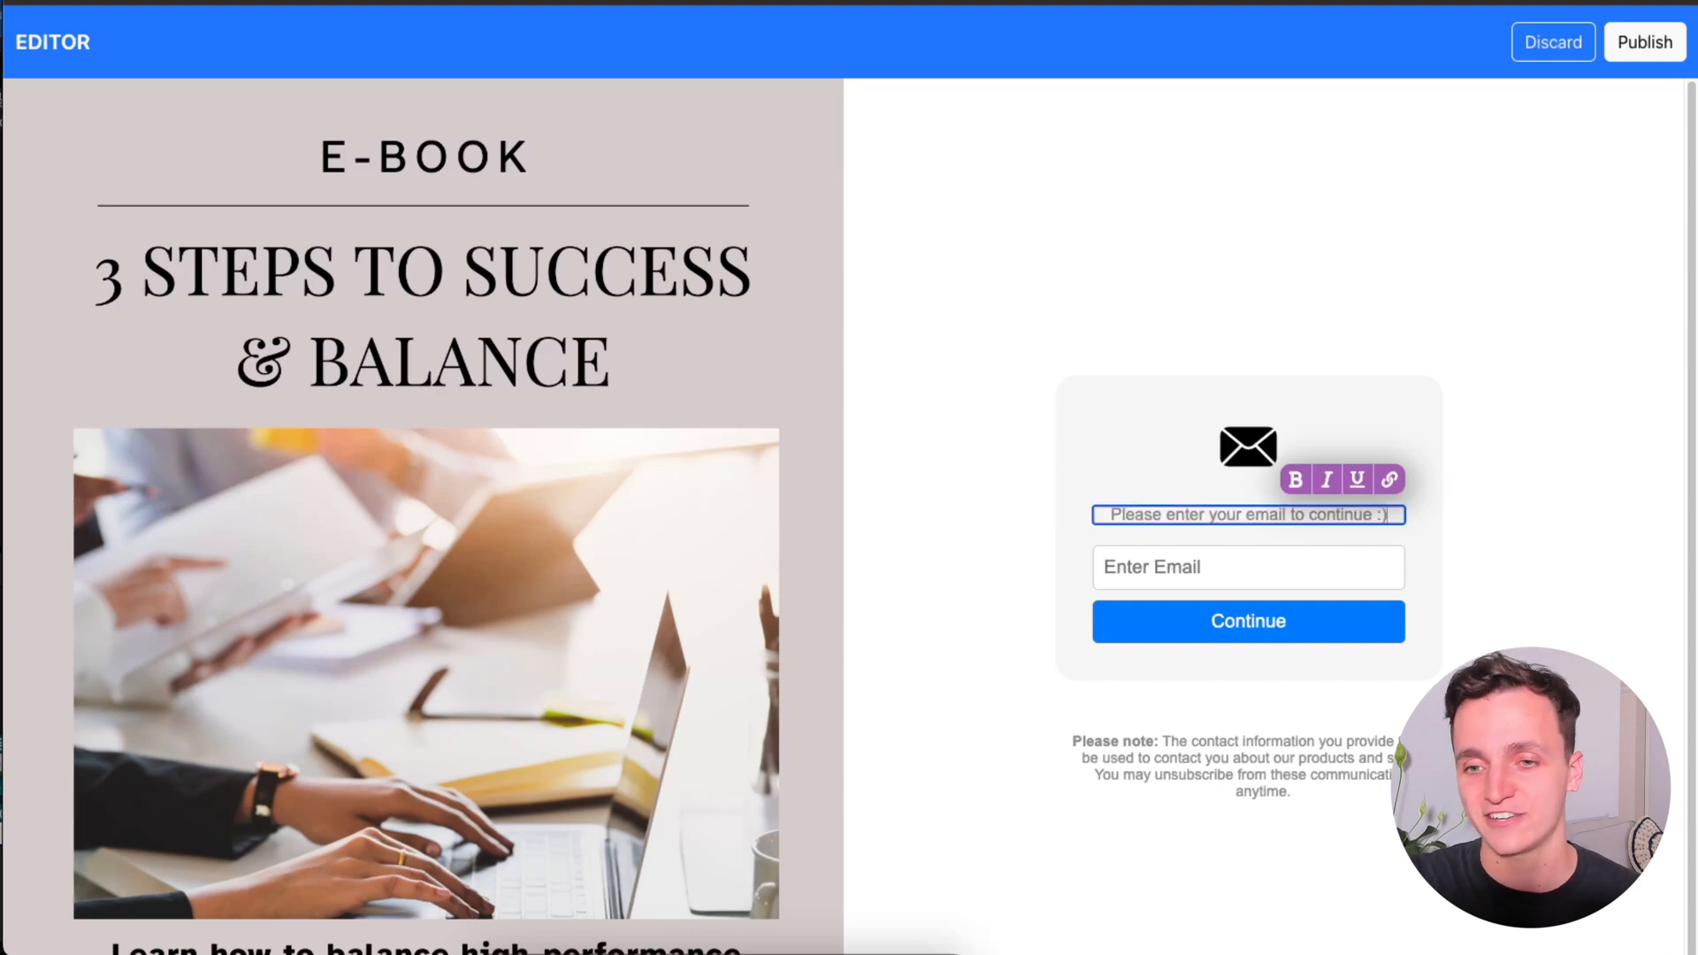
left_click(1532, 552)
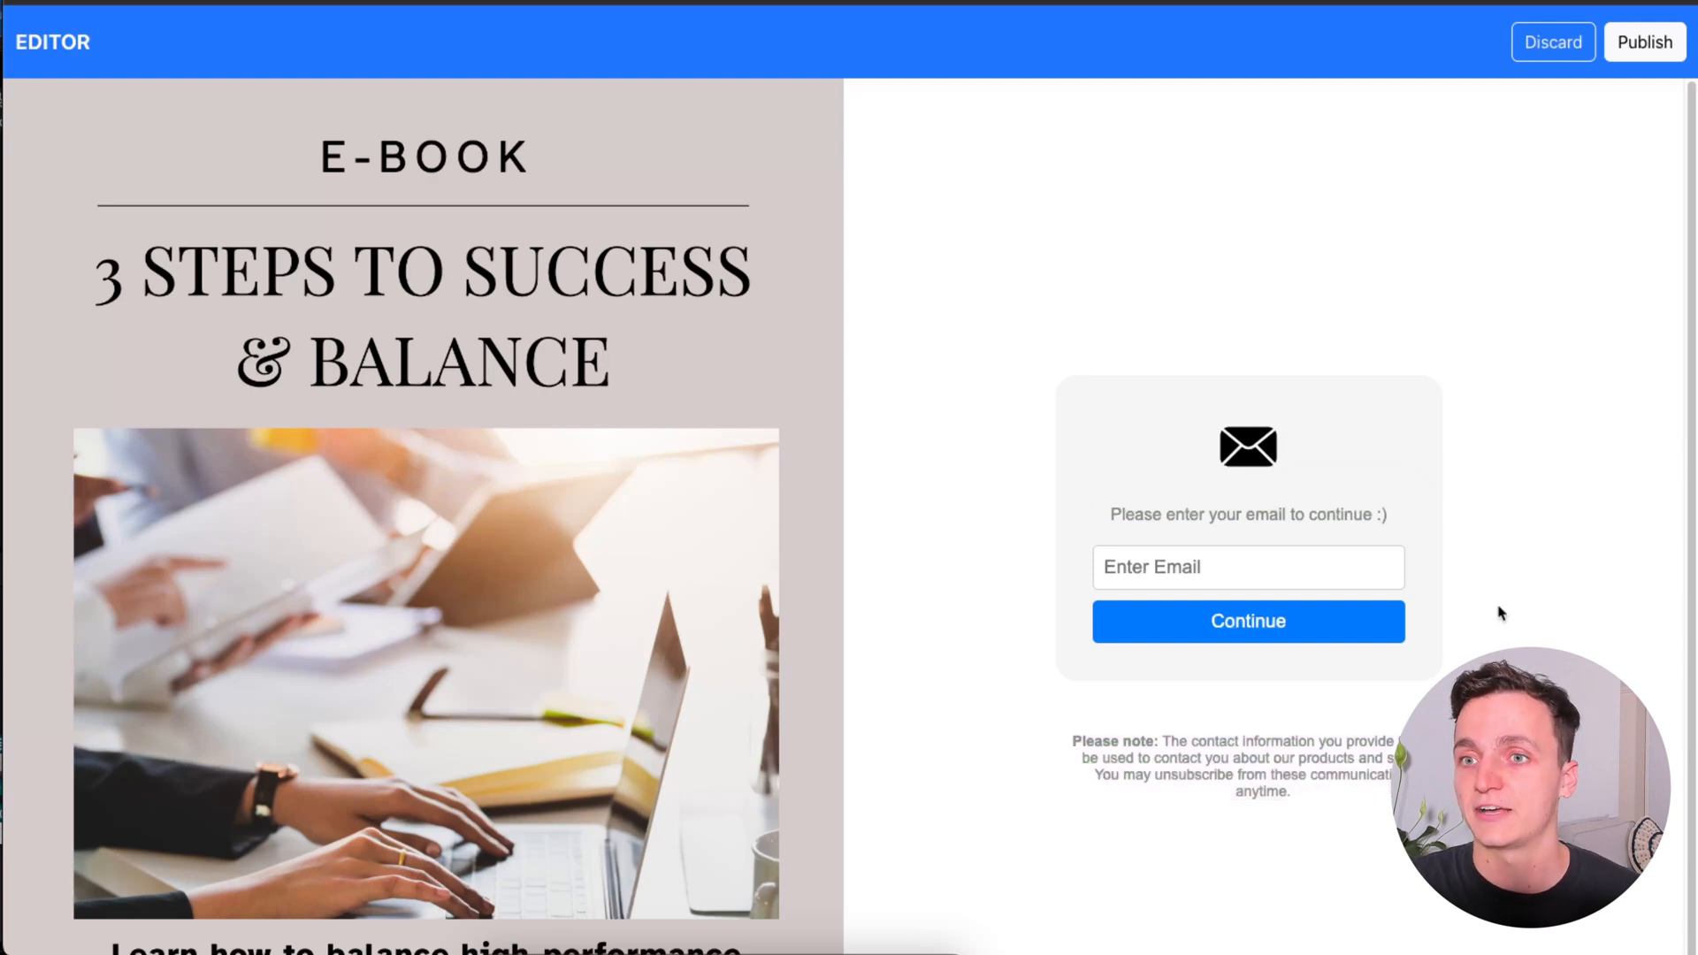
left_click(1643, 41)
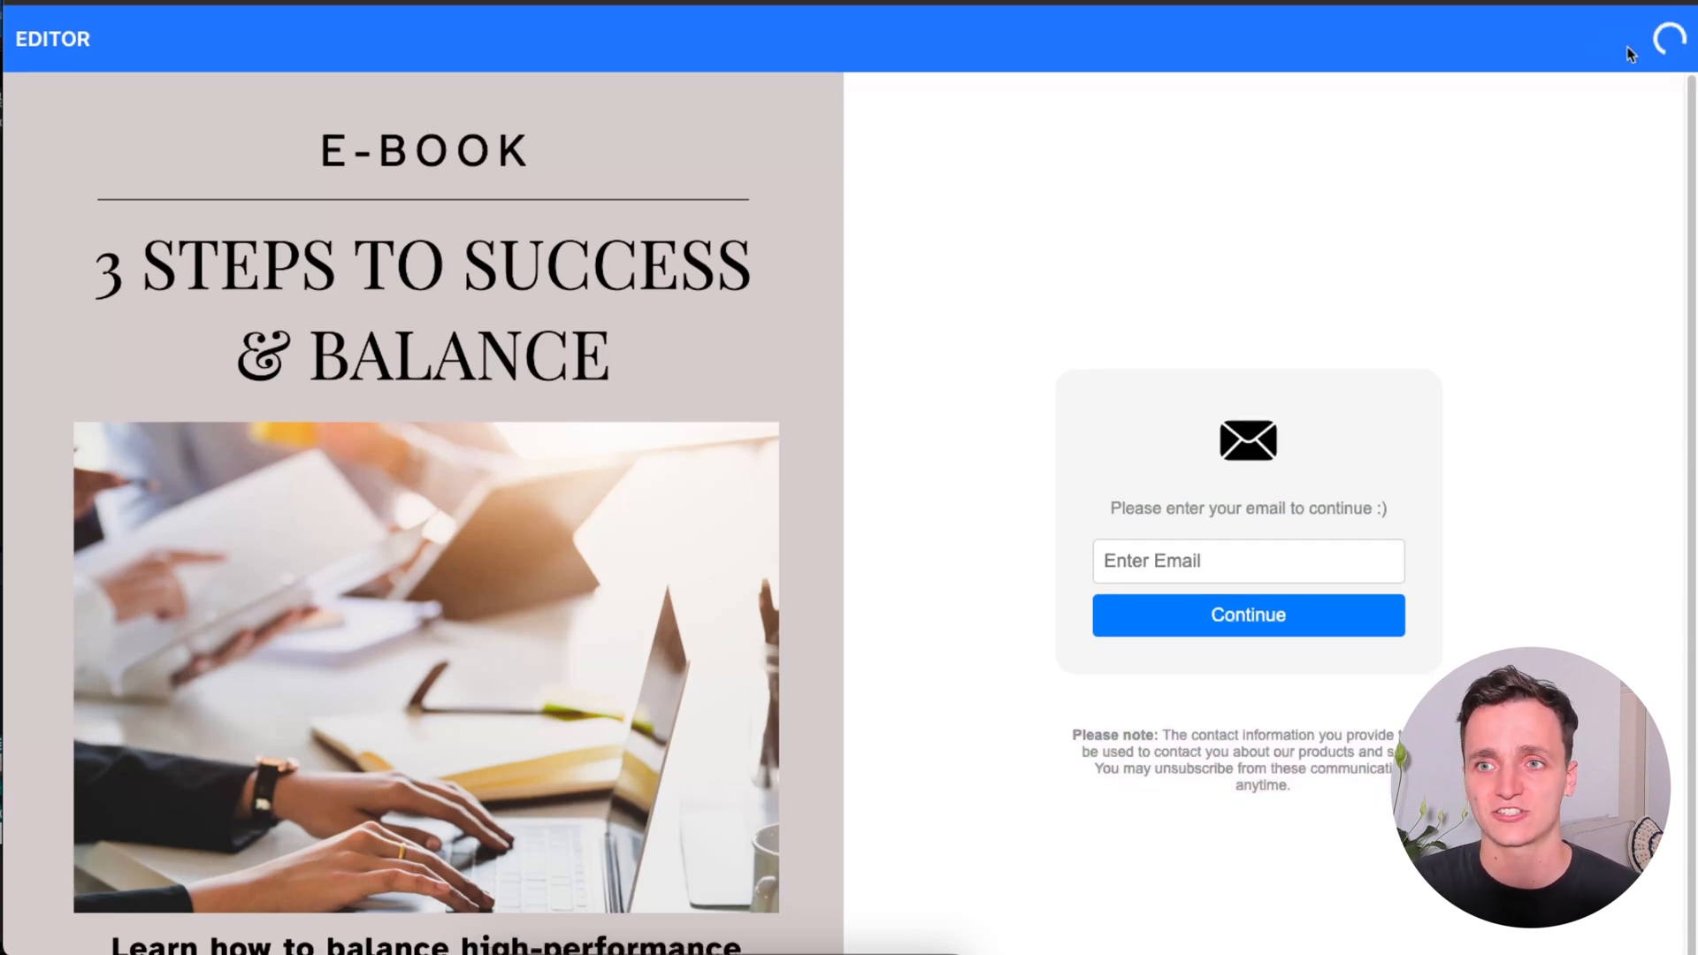